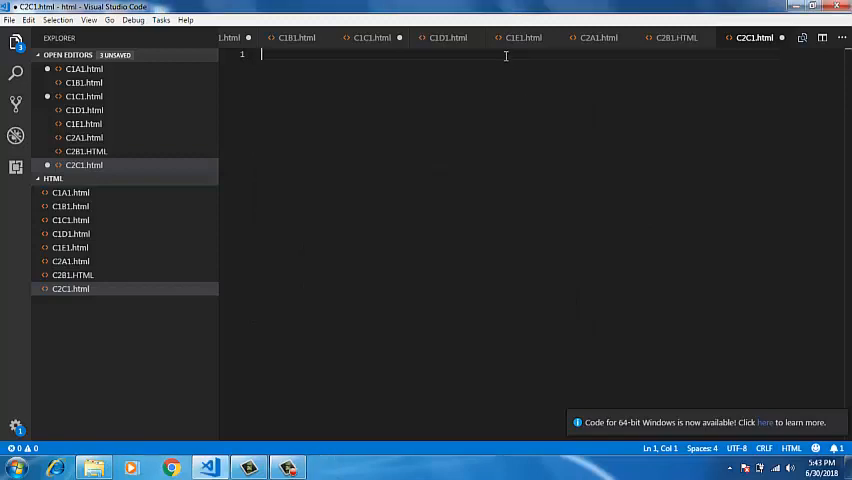
- Write the <html> and <head> tags with a <title> Boxes</title> inside the head
{"action": "type", "text": ">"}
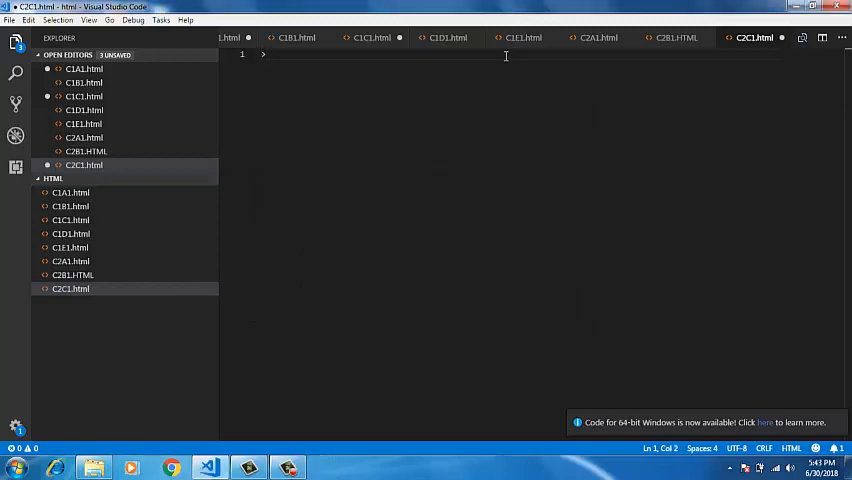
{"action": "type", "text": "<html"}
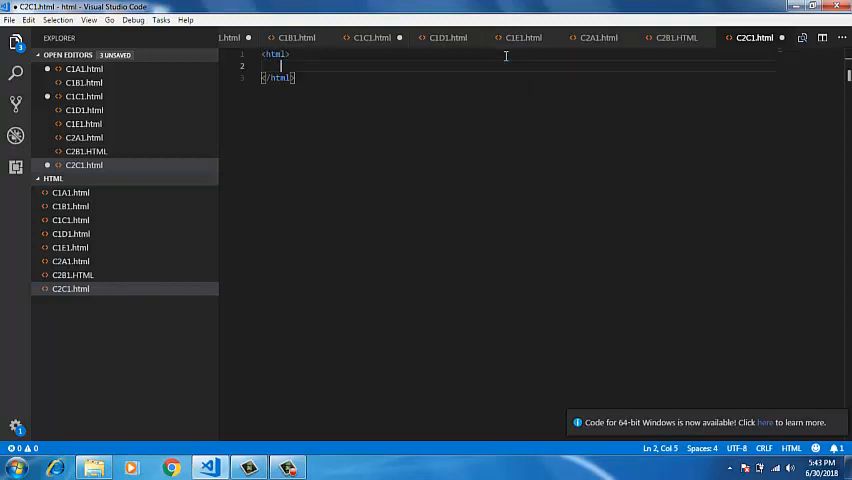
{"action": "type", "text": "<he"}
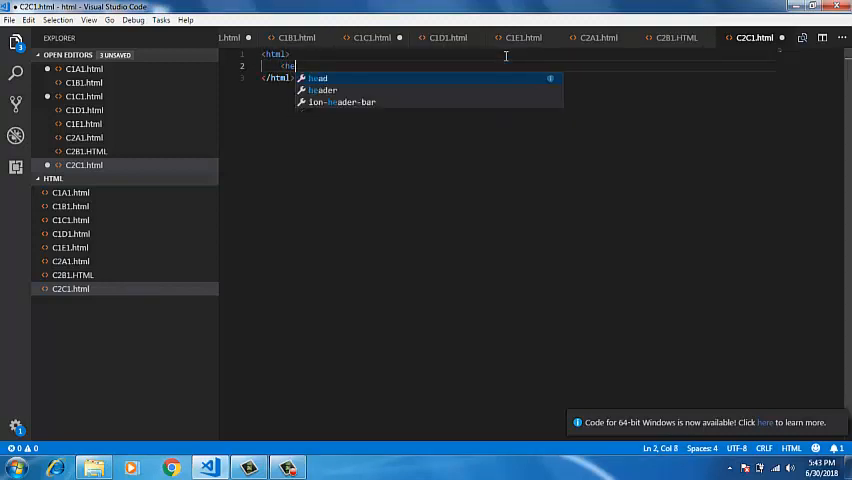
{"action": "type", "text": "ad>"}
{"action": "type", "text": "<tit"}
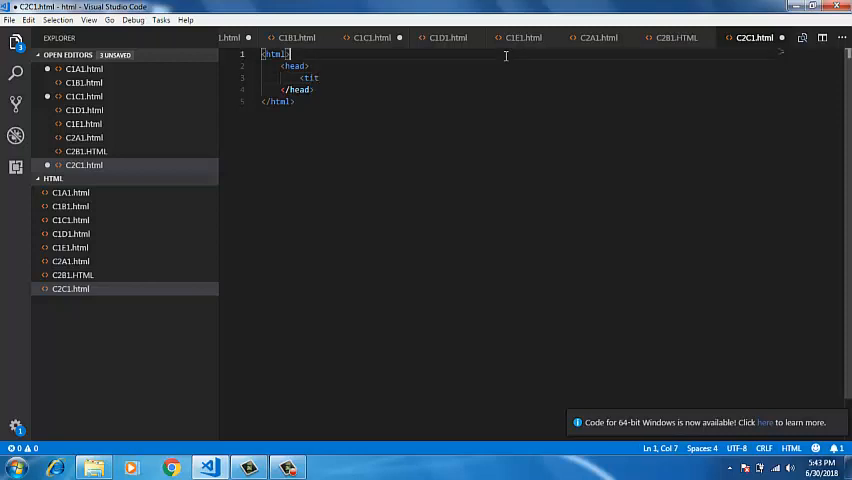
{"action": "type", "text": "l"}
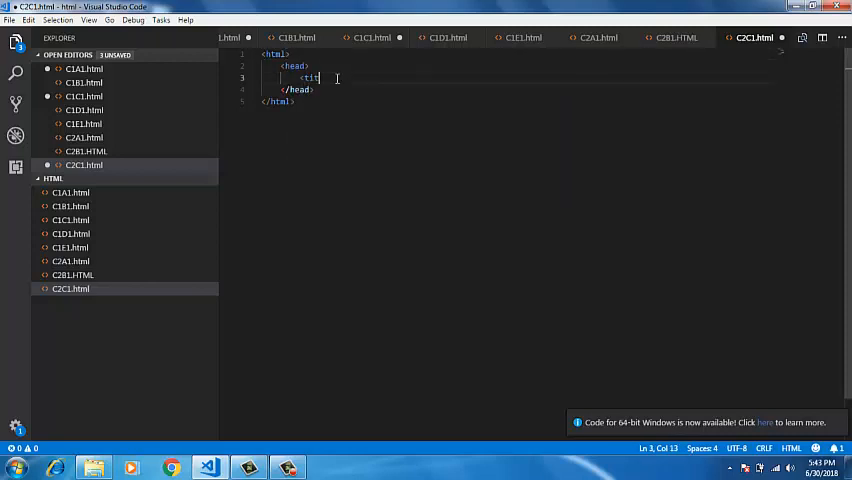
{"action": "type", "text": "e> </title>"}
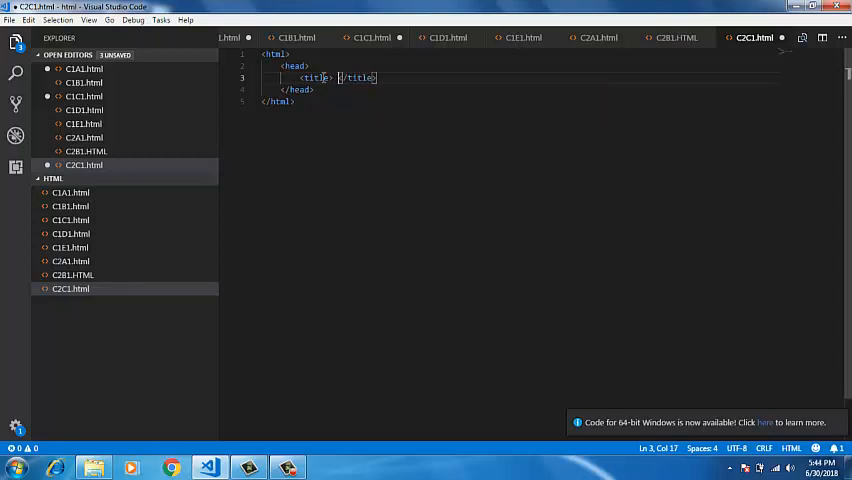
{"action": "type", "text": "Boxes"}
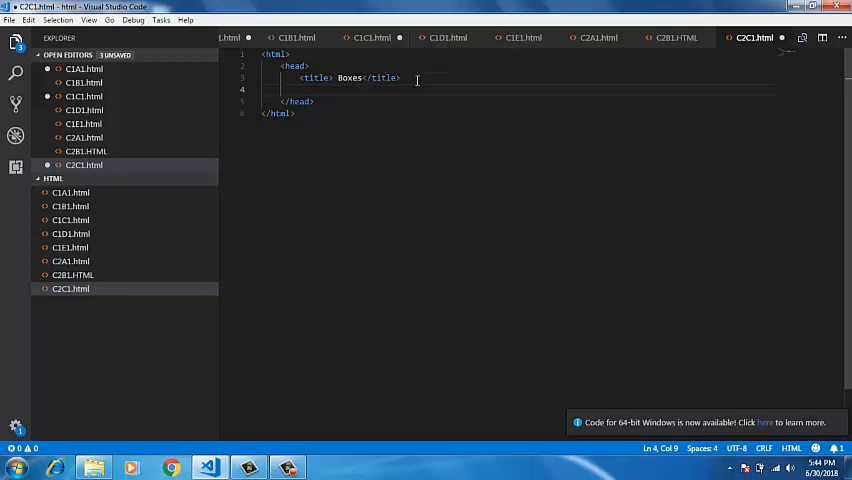
- Add a <Style type="text/css"> block below the title inside the head
{"action": "type", "text": "<s"}
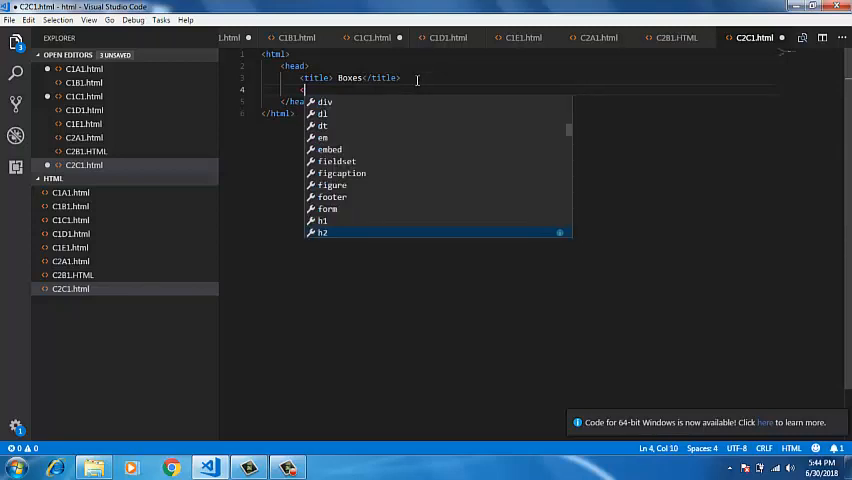
{"action": "type", "text": "sty"}
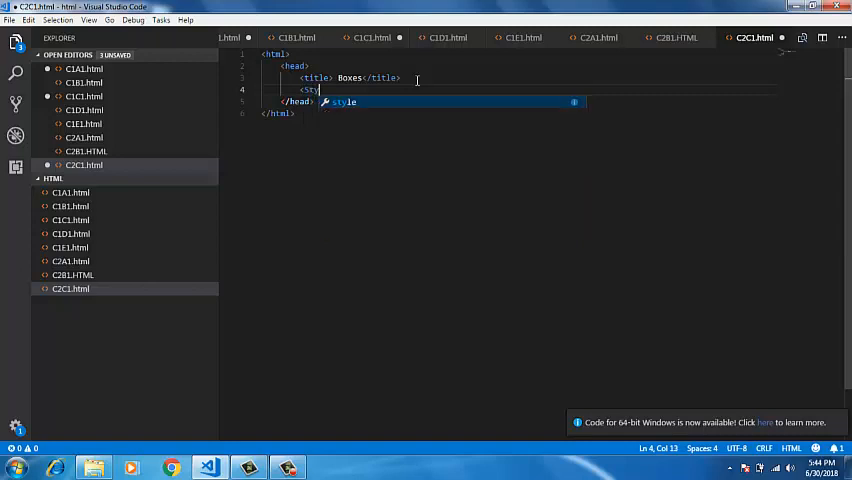
{"action": "type", "text": "le"}
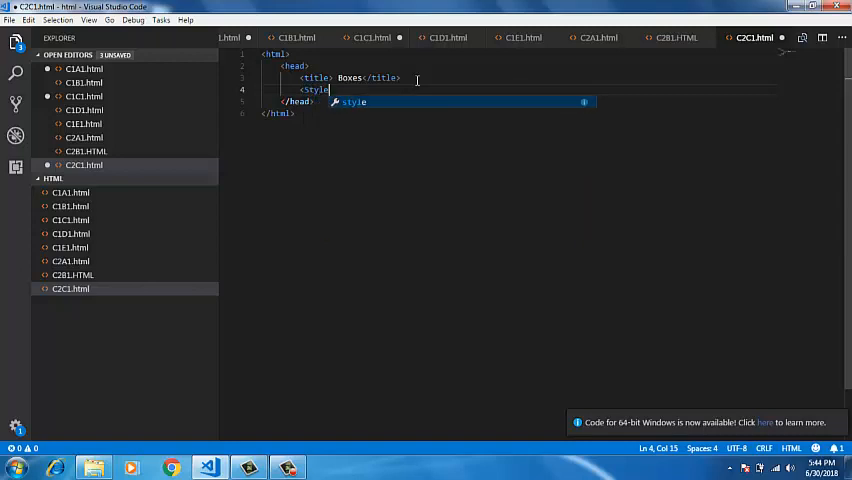
{"action": "type", "text": "type="}
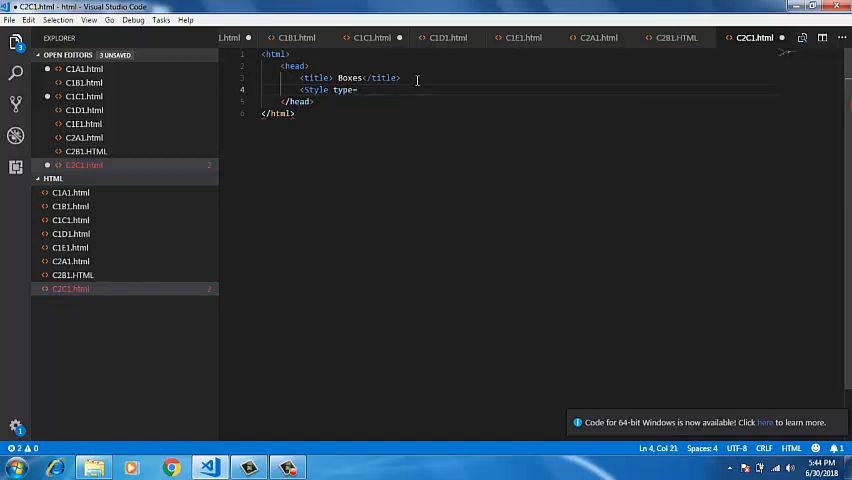
{"action": "type", "text": "t"}
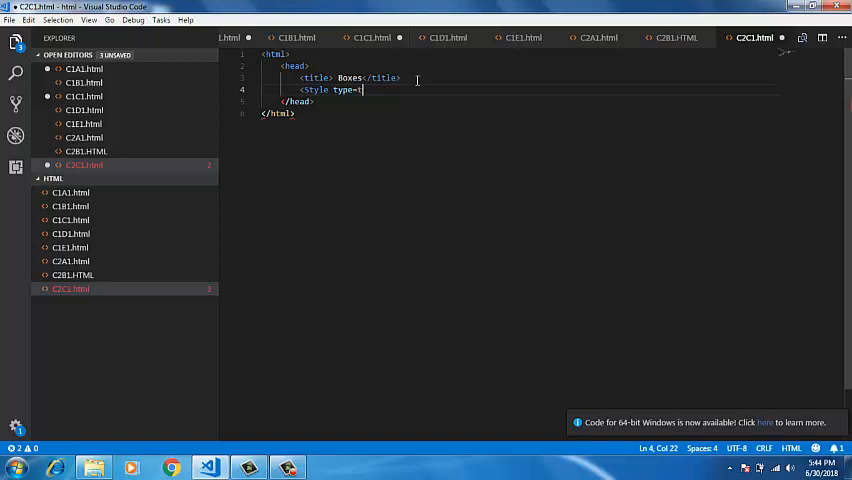
{"action": "type", "text": "\""}
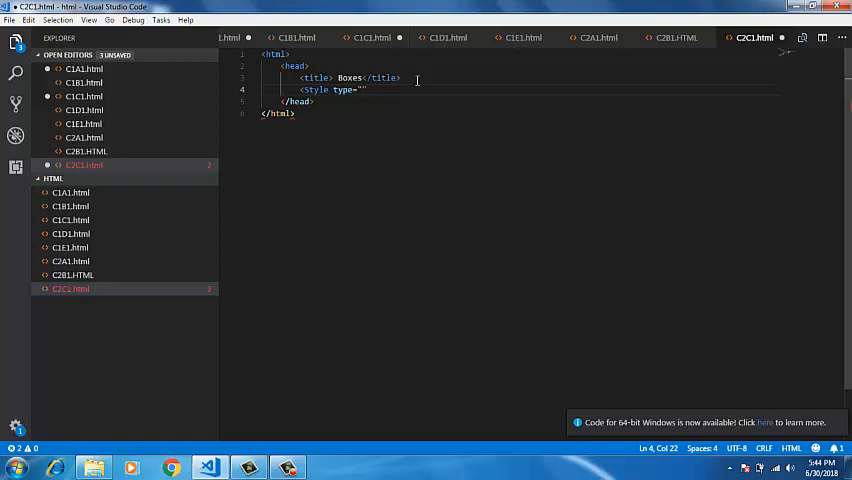
{"action": "type", "text": "text"}
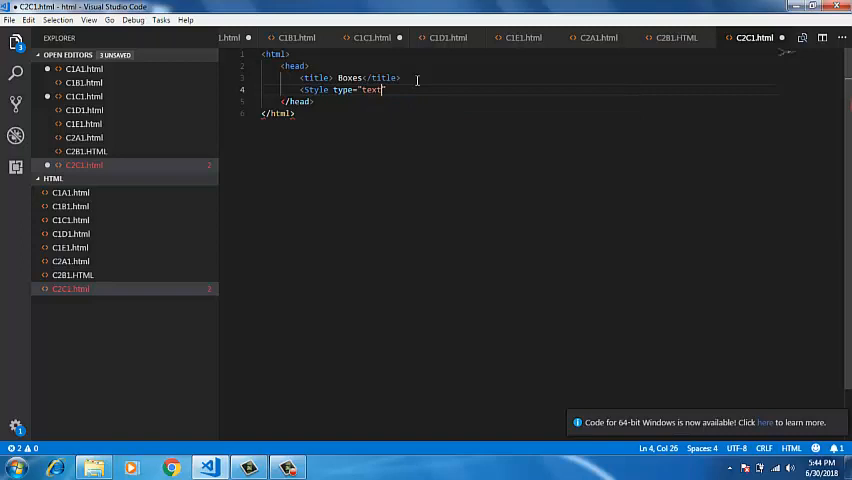
{"action": "type", "text": "/c"}
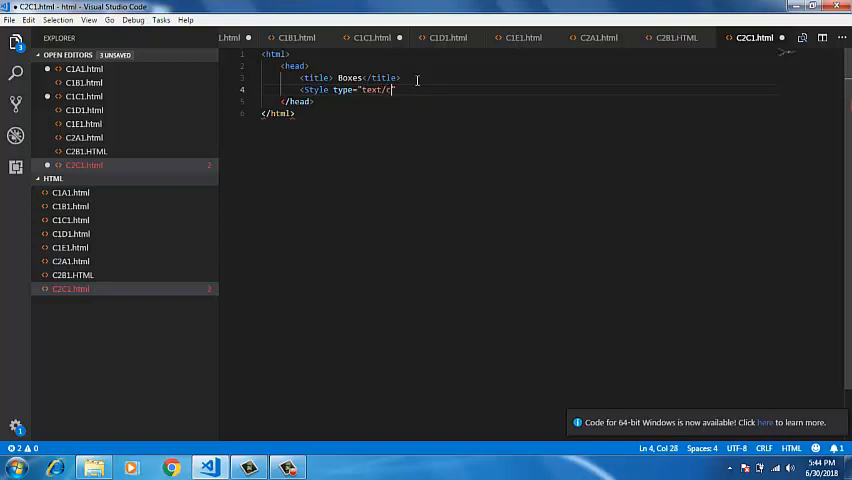
{"action": "type", "text": "ss\">"}
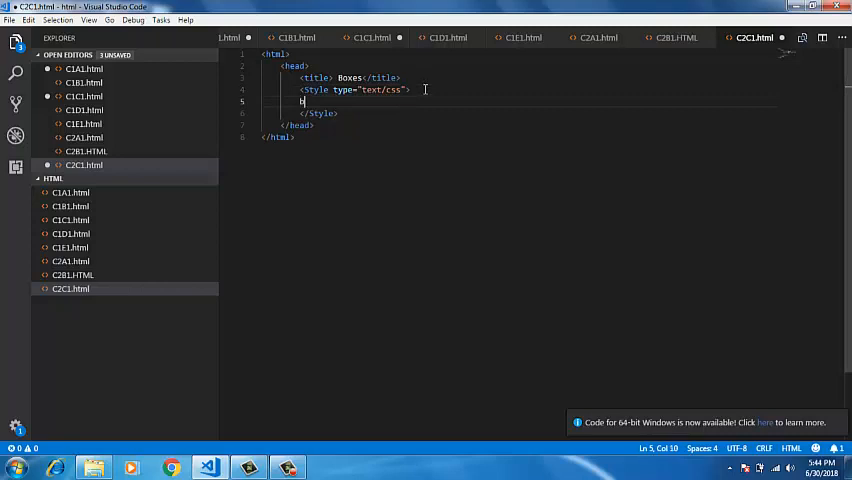
- Write body{ height:300px; width:400px; background-color: aqua;} choosing aqua from IntelliSense
{"action": "type", "text": "body{"}
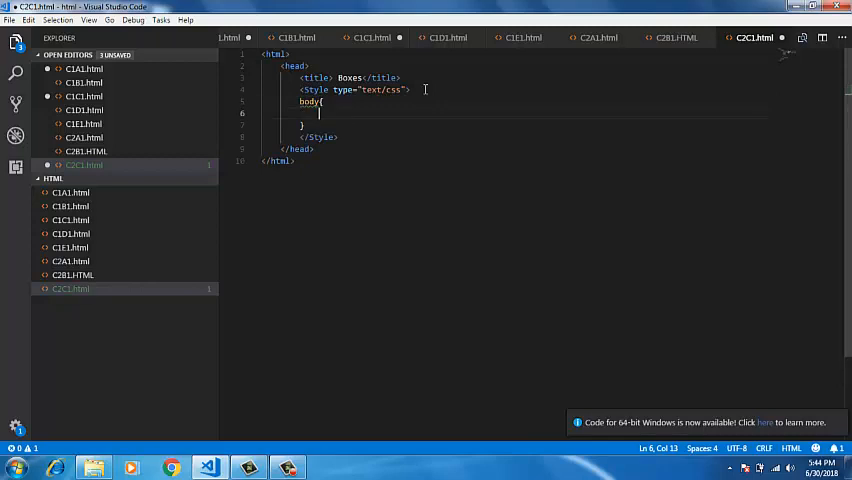
{"action": "type", "text": "h"}
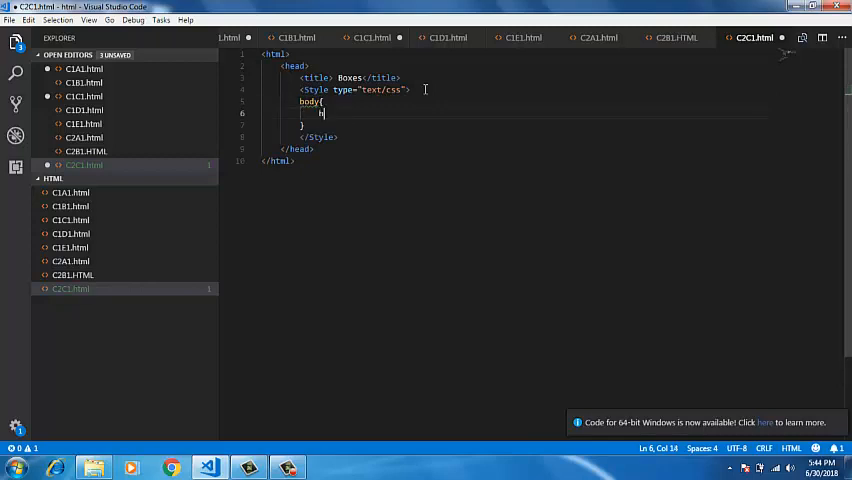
{"action": "type", "text": "eight"}
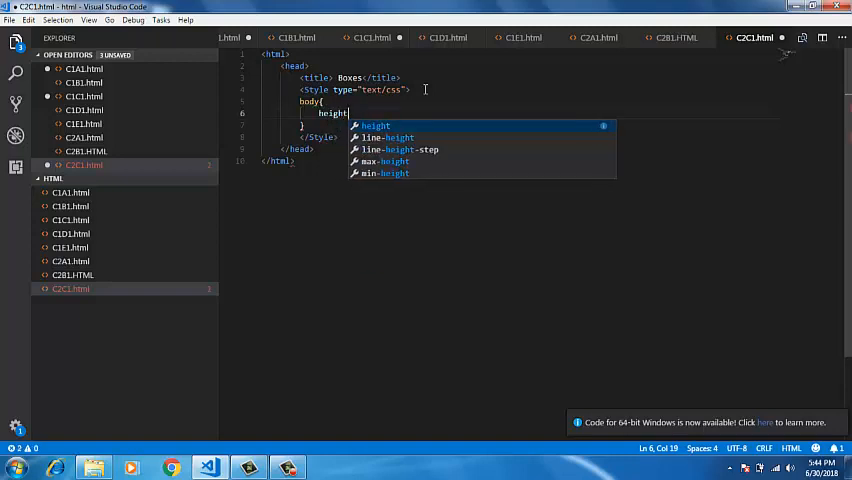
{"action": "type", "text": ":300px;"}
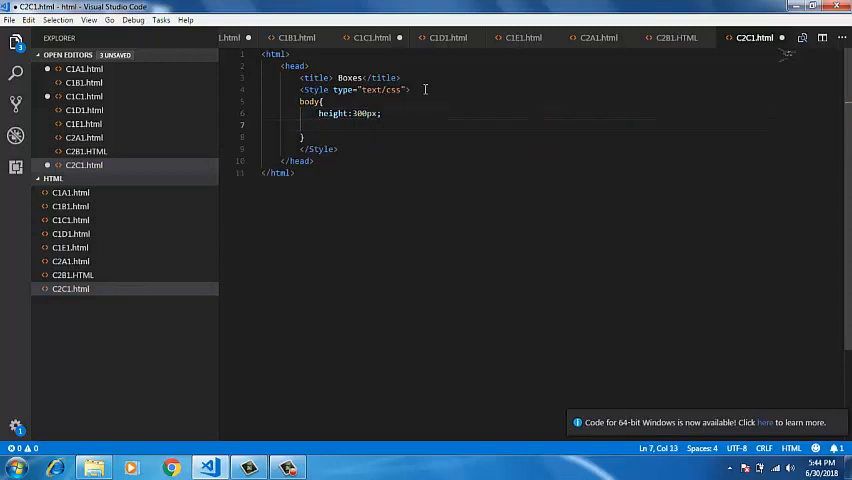
{"action": "type", "text": "width:400px;"}
{"action": "type", "text": "b"}
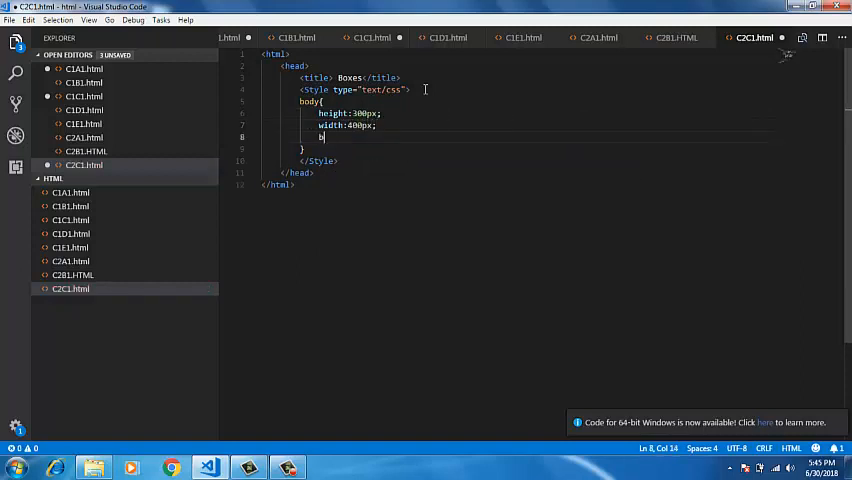
{"action": "type", "text": "ack"}
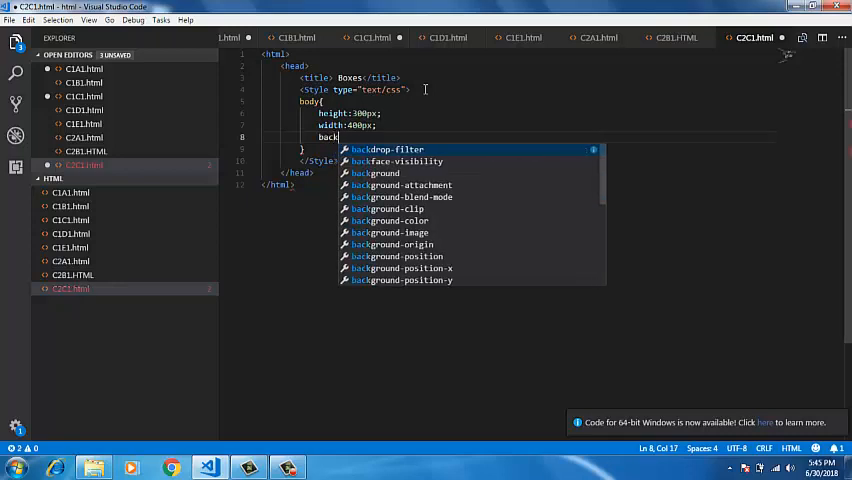
{"action": "type", "text": "ground"}
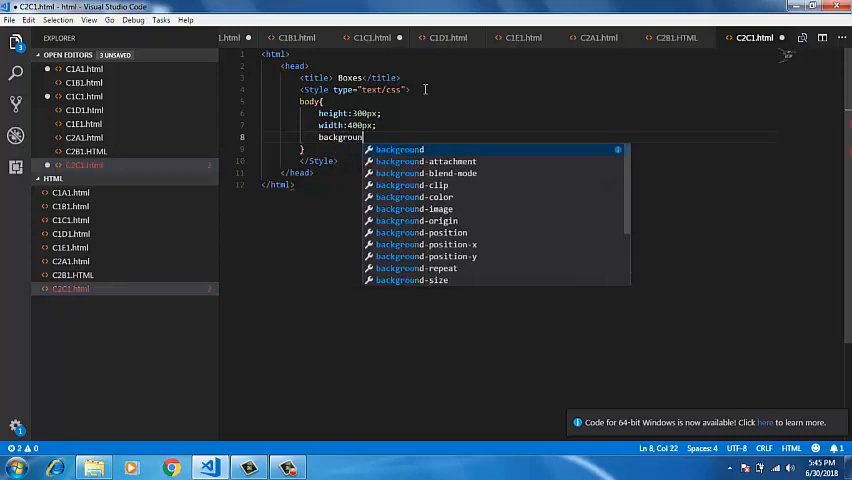
{"action": "type", "text": "d"}
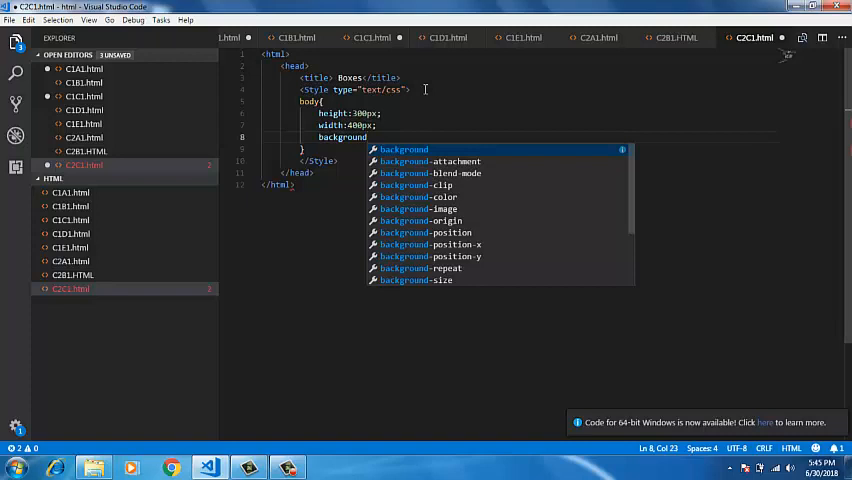
{"action": "type", "text": "-color"}
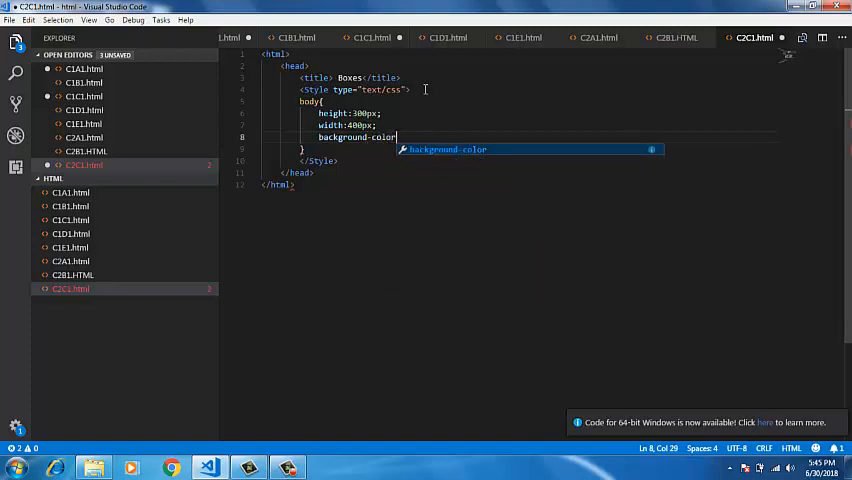
{"action": "type", "text": ":"}
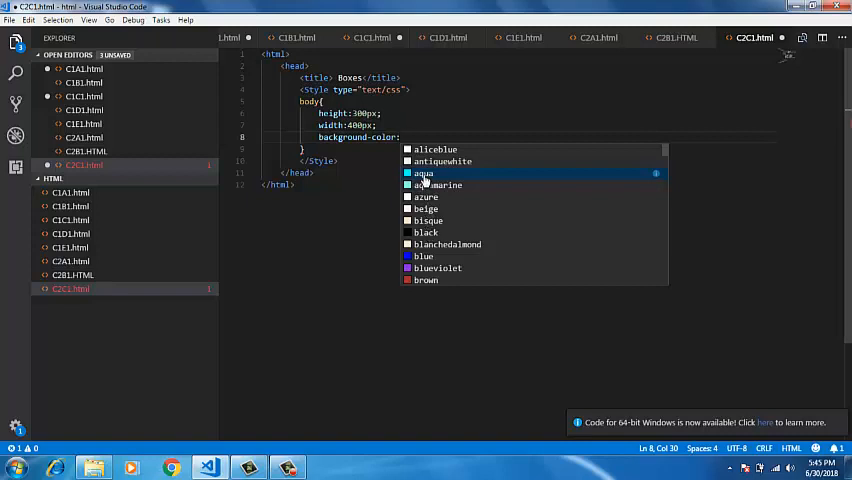
{"action": "left_click", "coordinate": [423, 172]}
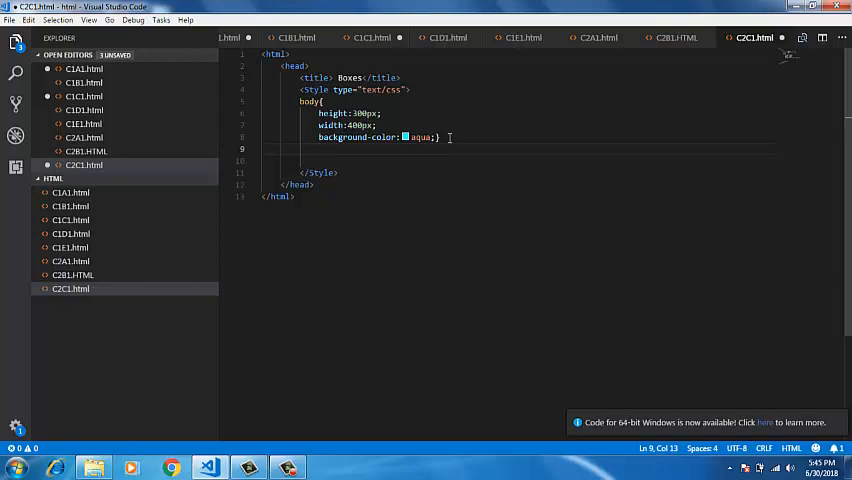
- Start a p rule with height:75% and width:75%
{"action": "type", "text": "p"}
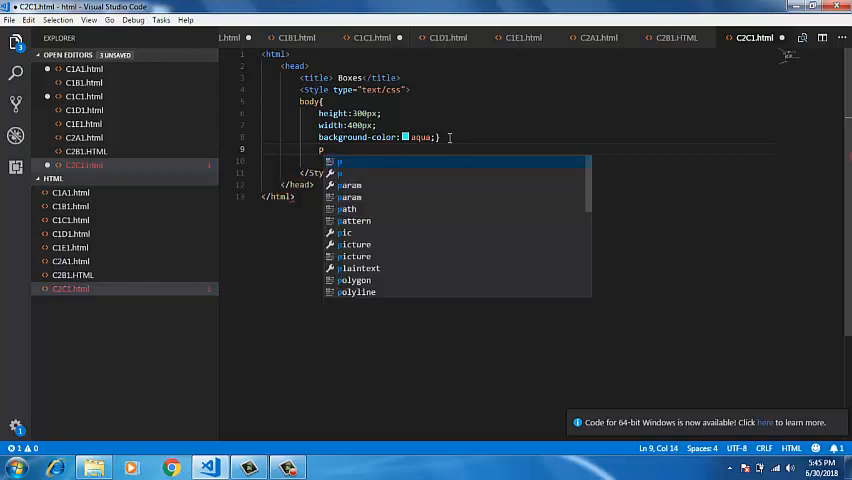
{"action": "type", "text": "{"}
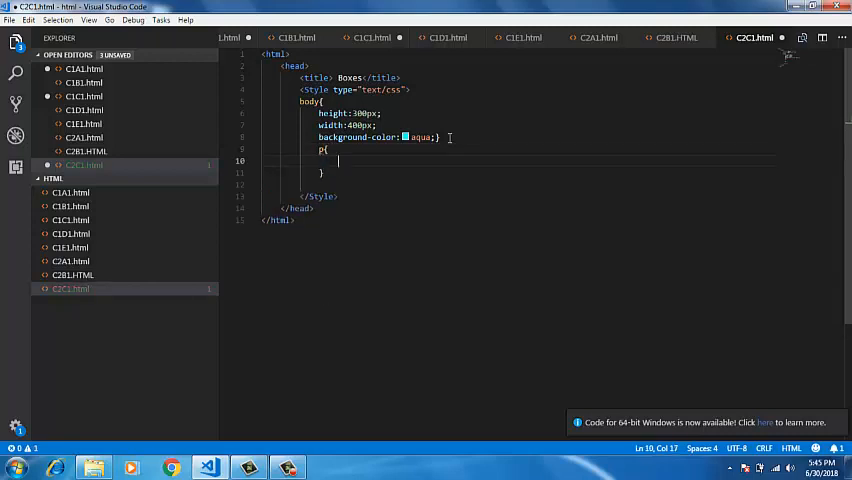
{"action": "type", "text": "heigh"}
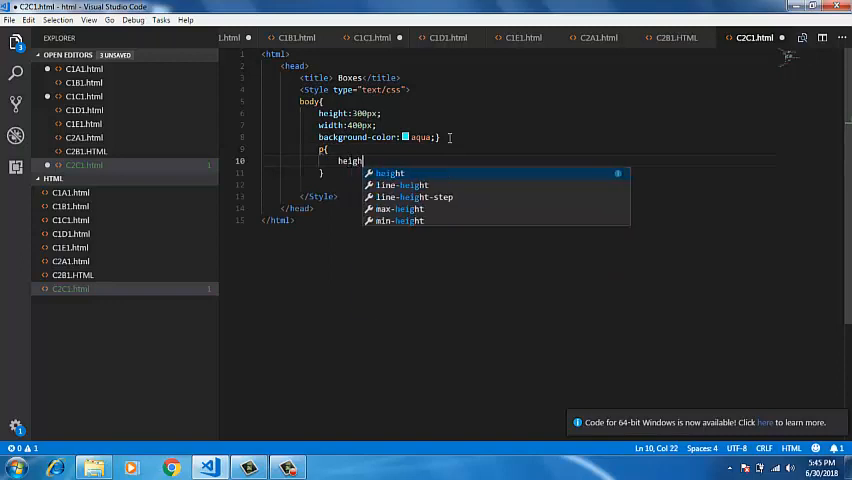
{"action": "type", "text": "t"}
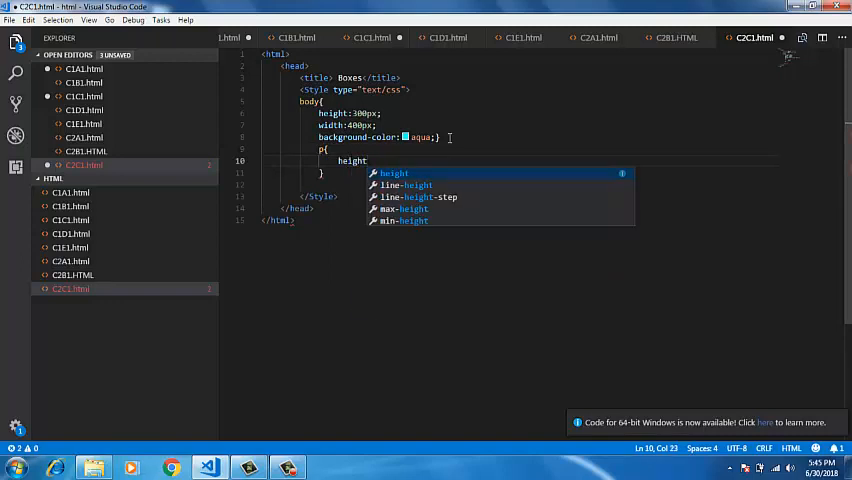
{"action": "type", "text": ":75"}
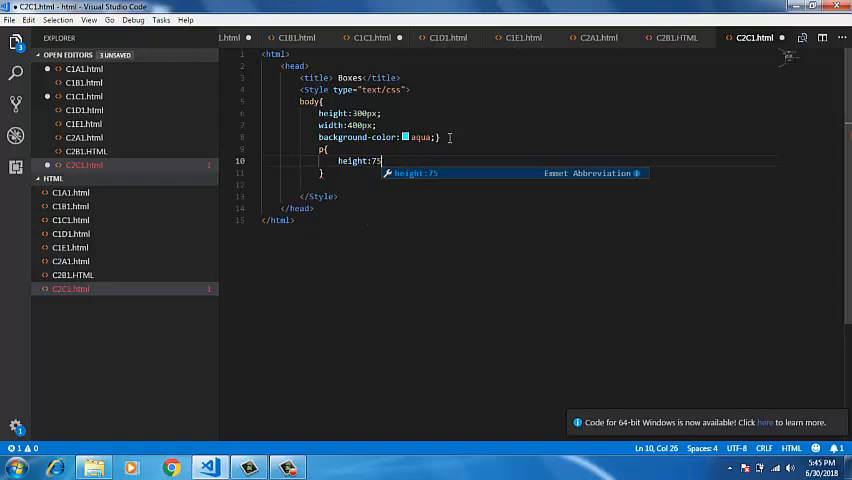
{"action": "type", "text": "5"}
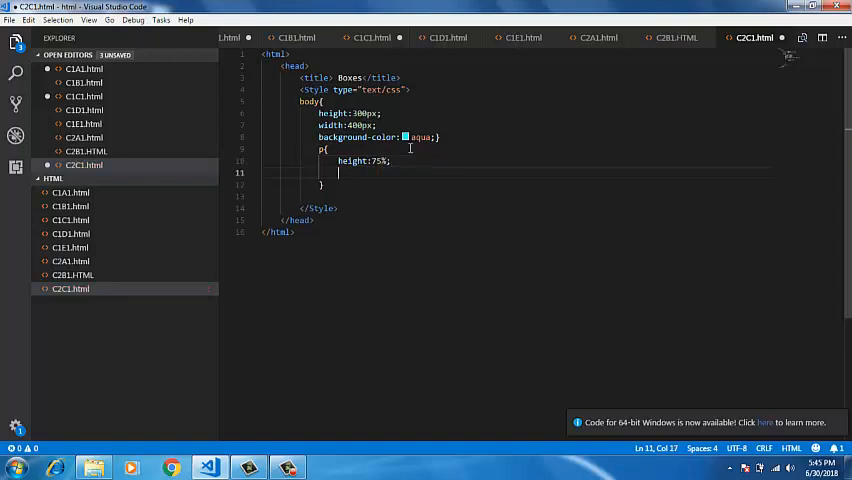
{"action": "type", "text": "width:"}
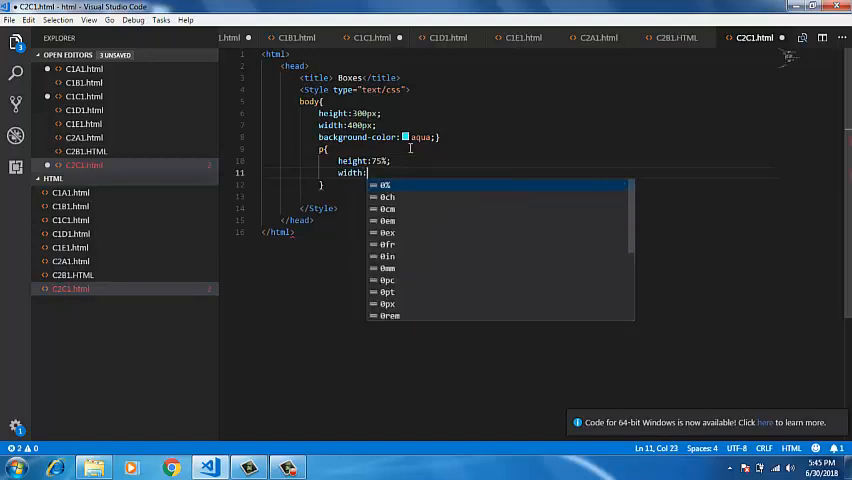
{"action": "type", "text": "75"}
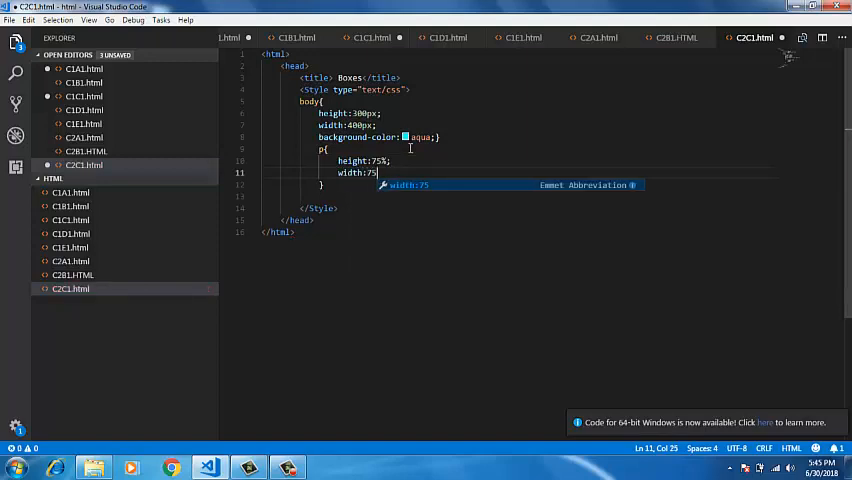
{"action": "type", "text": "%;"}
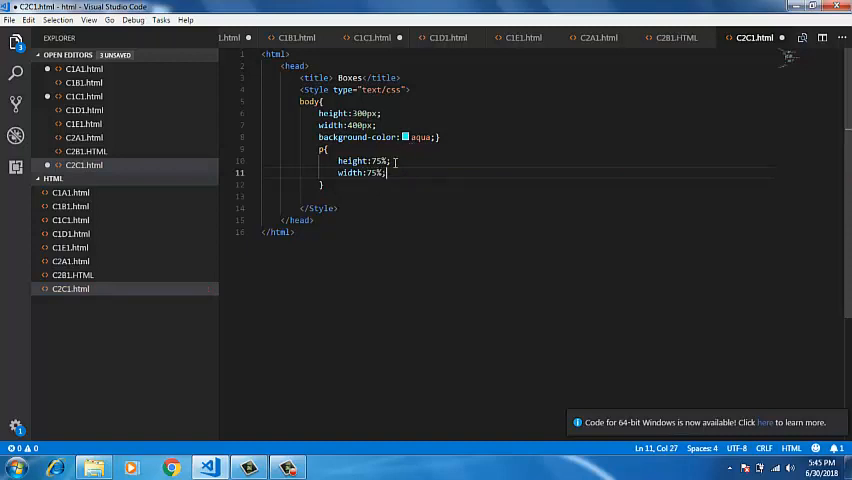
- Finish the p rule with background-color:brown
{"action": "type", "text": "background"}
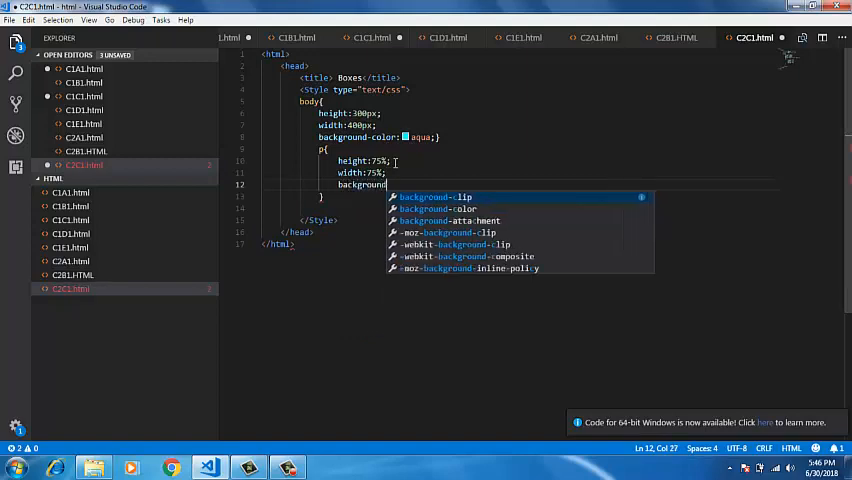
{"action": "type", "text": "-col"}
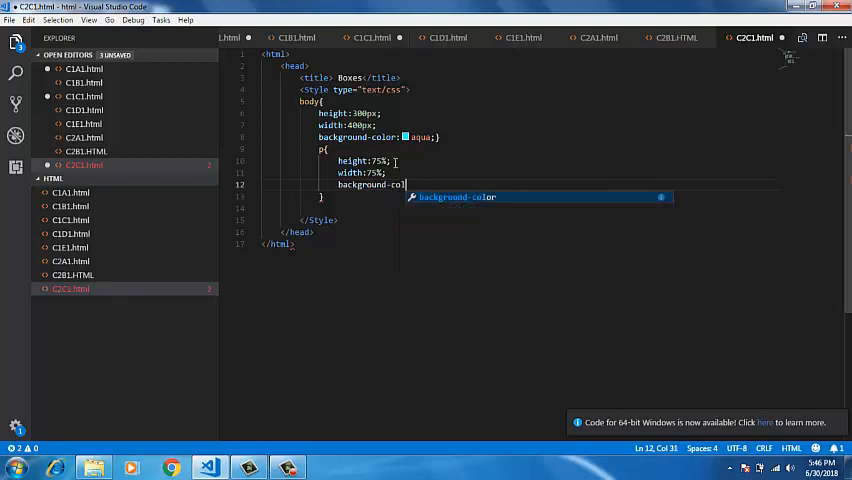
{"action": "type", "text": "or"}
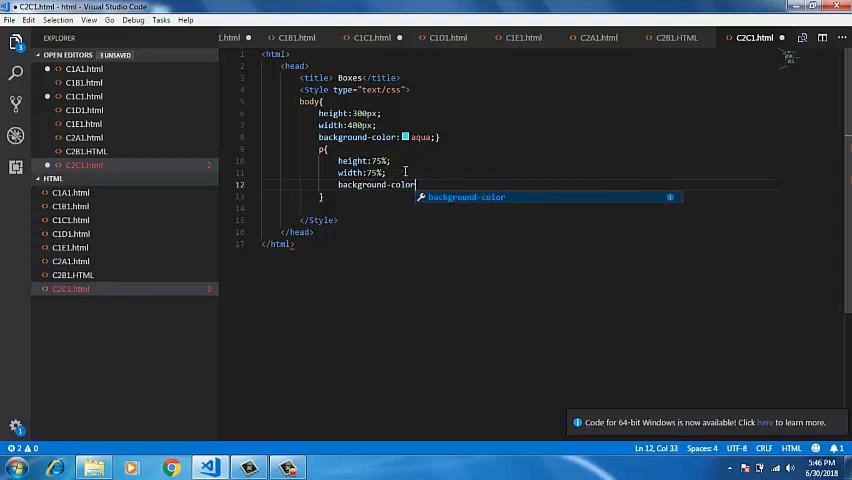
{"action": "type", "text": ":"}
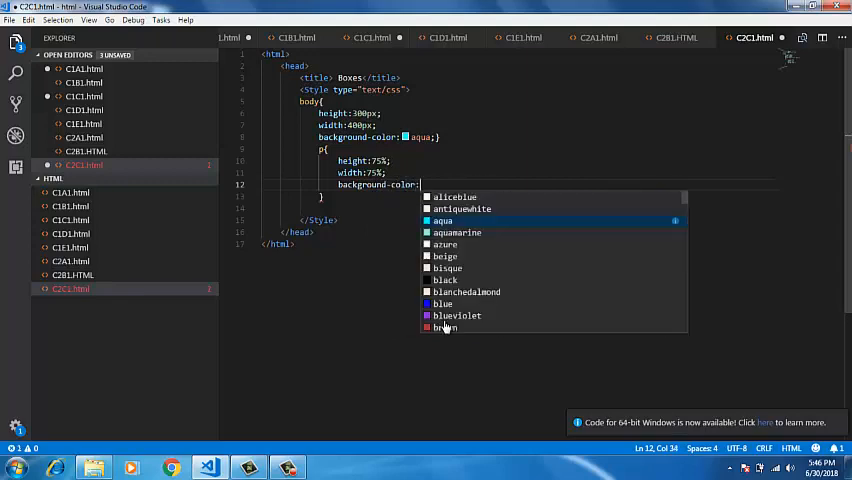
{"action": "type", "text": "brown;"}
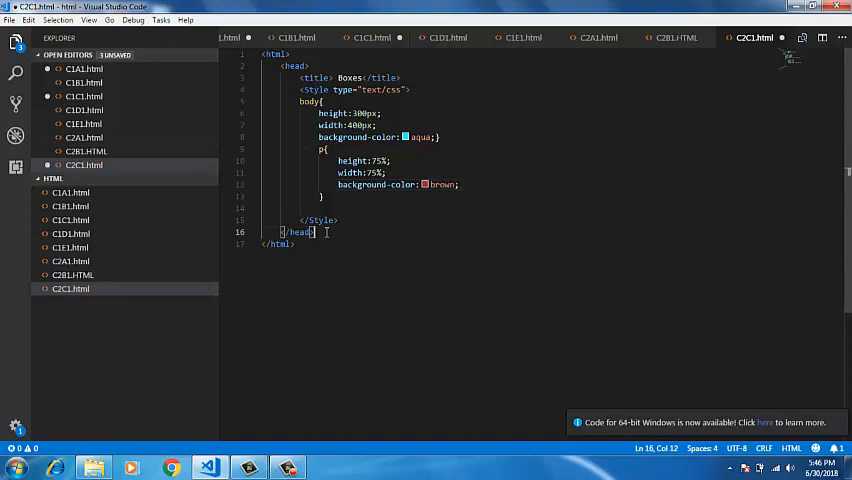
- Add <body><p>Lorem ipsum…</p></body> and save the file
{"action": "type", "text": "b"}
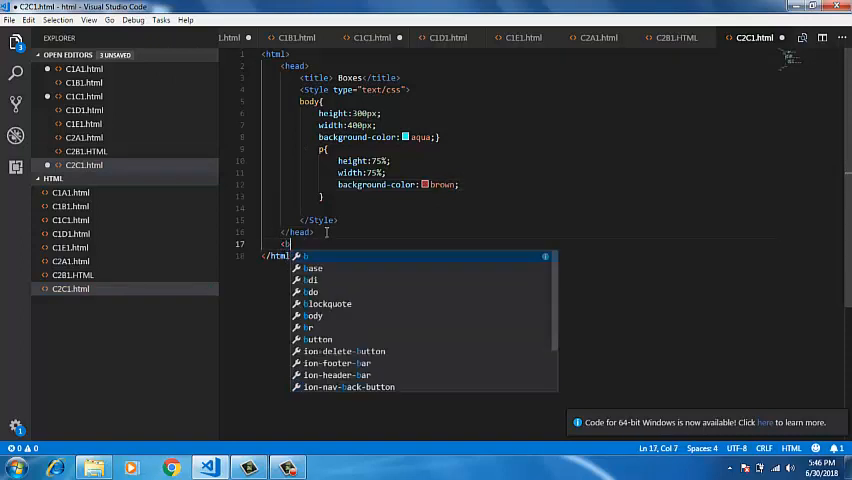
{"action": "type", "text": "ody>"}
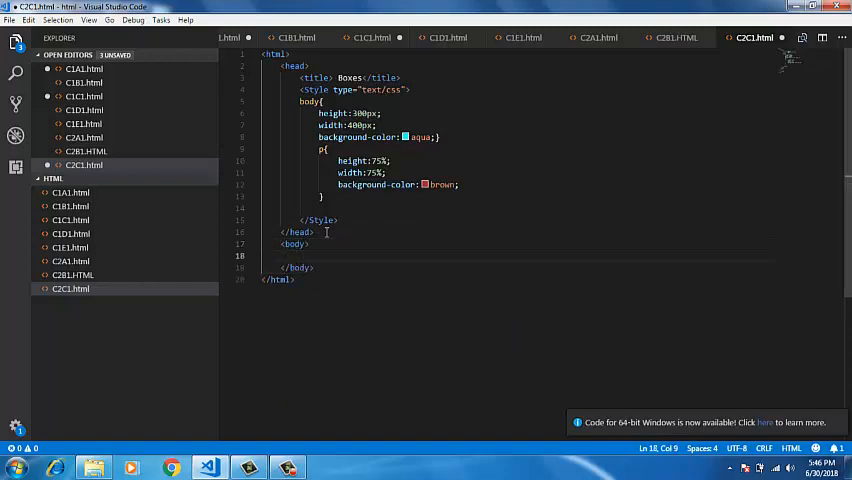
{"action": "type", "text": "<p></p>"}
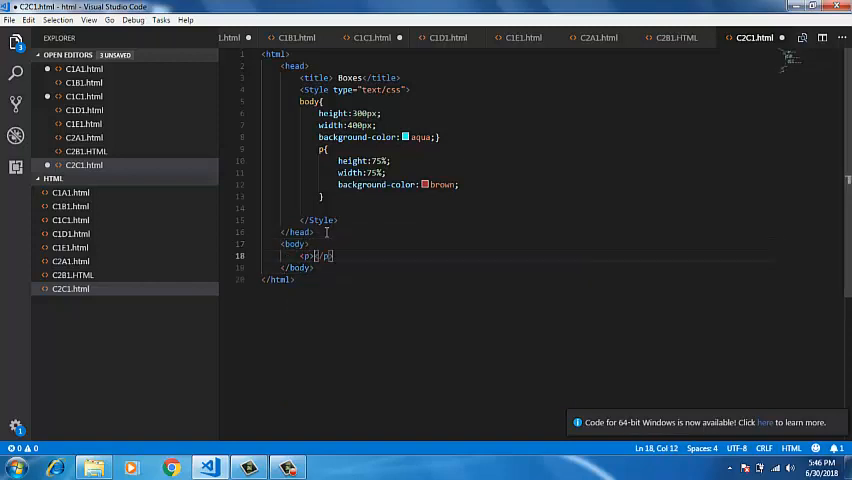
{"action": "type", "text": "lore"}
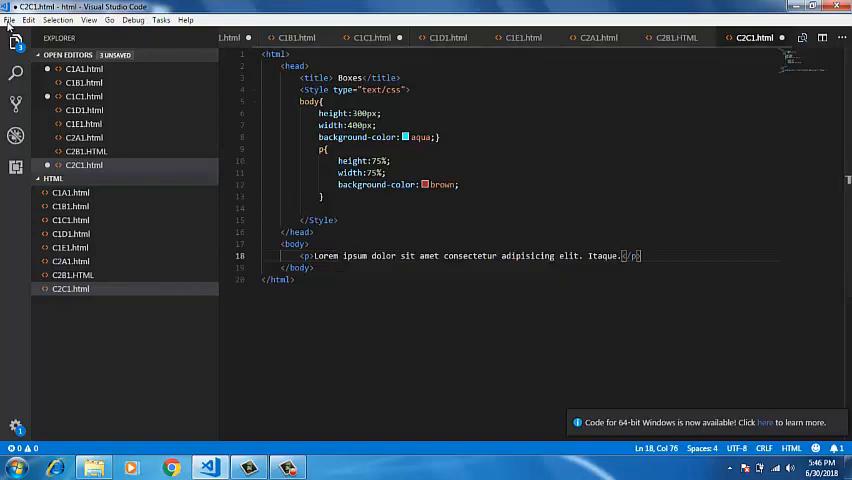
{"action": "left_click", "coordinate": [9, 20]}
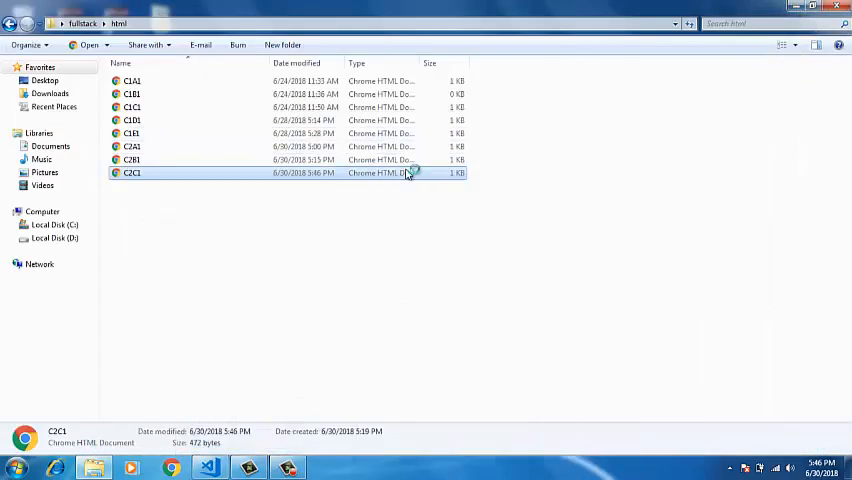
- Open C2C1 from Explorer in Chrome to see the brown box on aqua, then minimize Chrome
{"action": "double_click", "coordinate": [131, 173]}
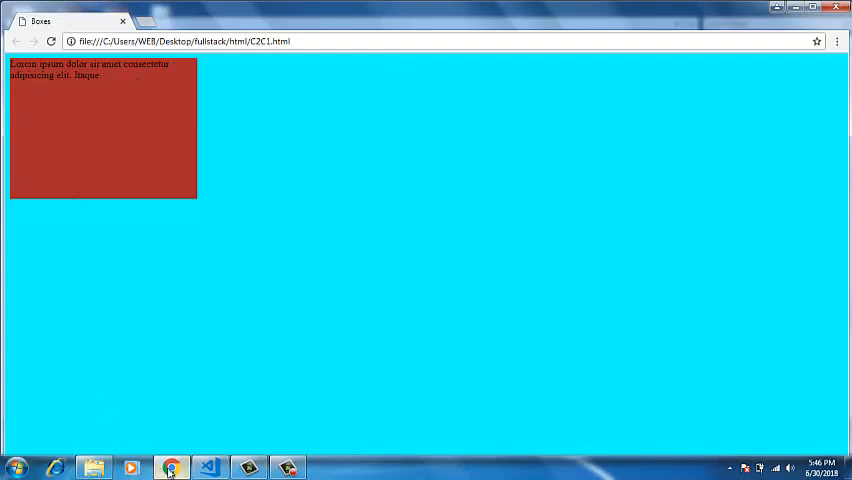
{"action": "left_click", "coordinate": [208, 467]}
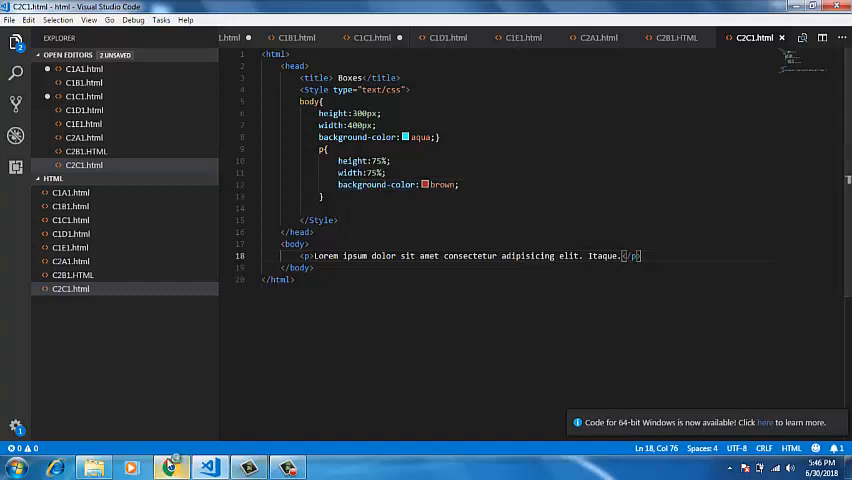
- Change the body rule to height 100px and width 200px and save the file
{"action": "left_click", "coordinate": [171, 467]}
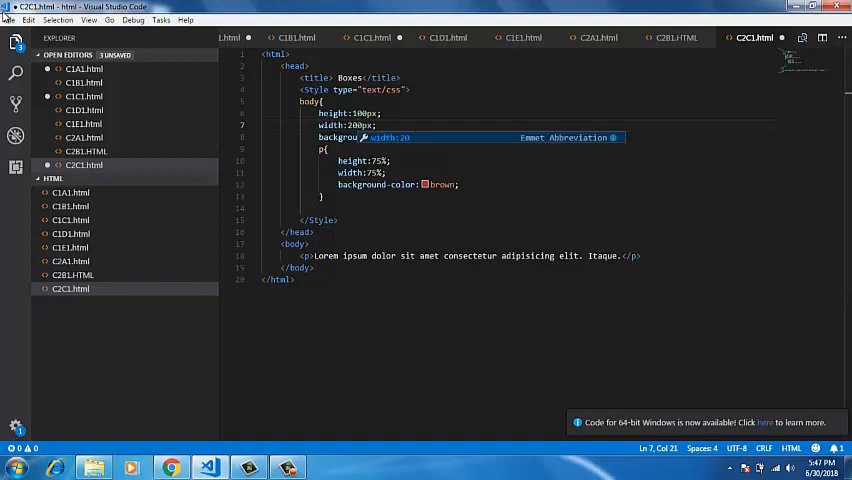
{"action": "left_click", "coordinate": [10, 19]}
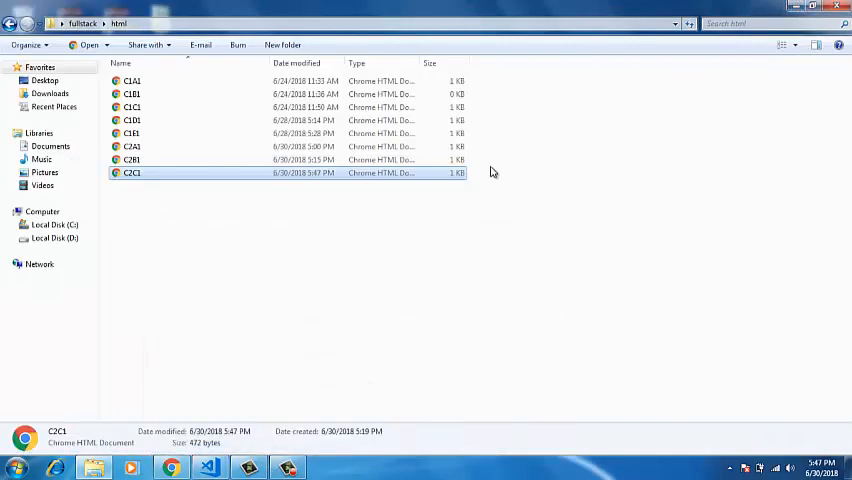
- Open C2C1 in a new Chrome tab to view the smaller brown box, then minimize Chrome
{"action": "double_click", "coordinate": [132, 172]}
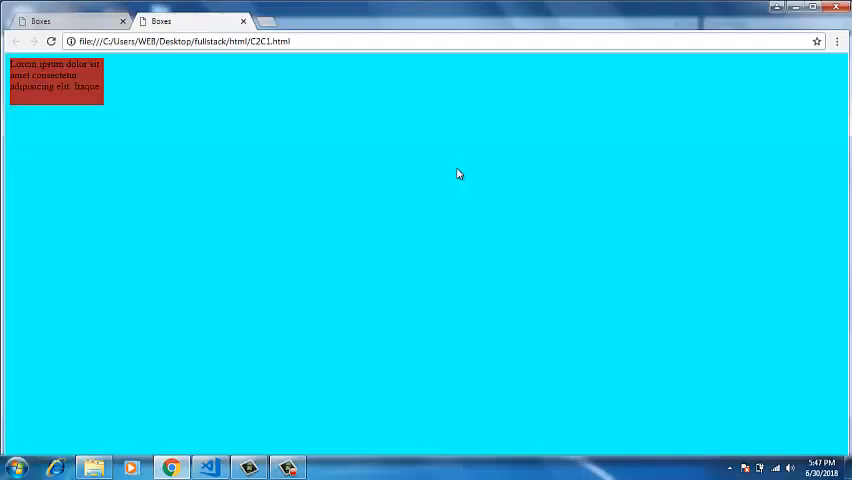
{"action": "mouse_move", "coordinate": [6, 64]}
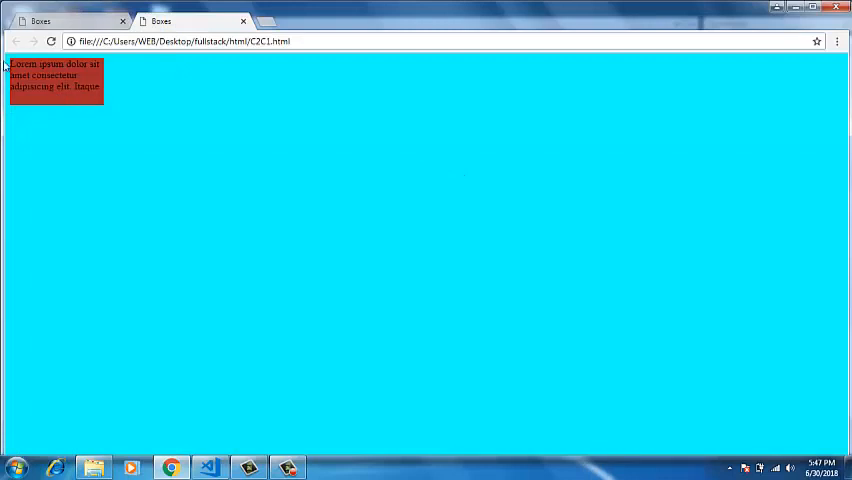
{"action": "mouse_move", "coordinate": [67, 172]}
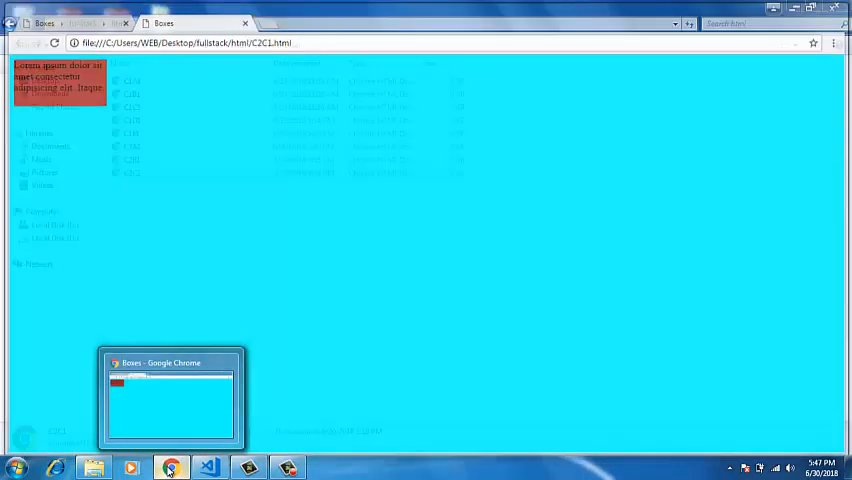
{"action": "left_click", "coordinate": [209, 467]}
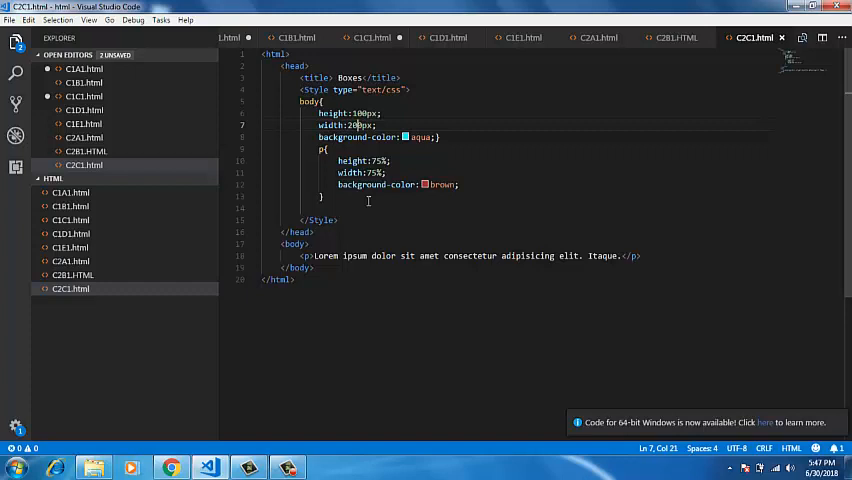
{"action": "mouse_move", "coordinate": [524, 333]}
{"action": "type", "text": "<p>lorem"}
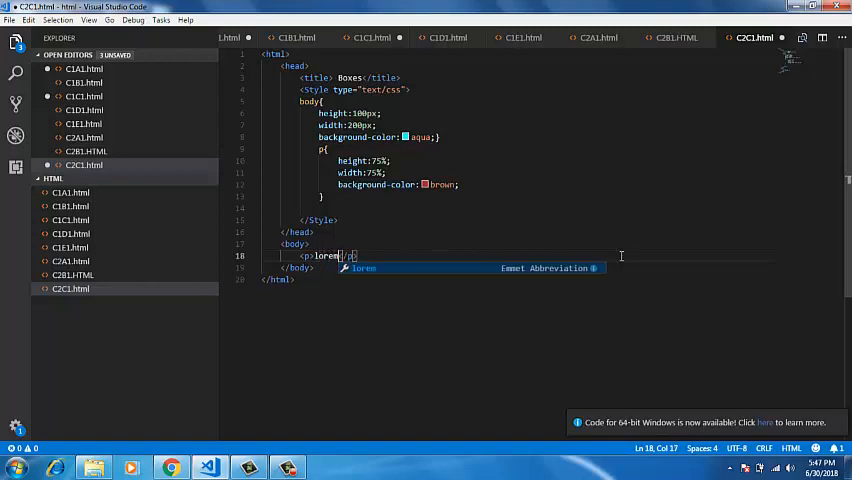
- Expand the Emmet lorem abbreviation into a longer placeholder paragraph
{"action": "key", "text": "Tab"}
{"action": "type", "text": "min-widt"}
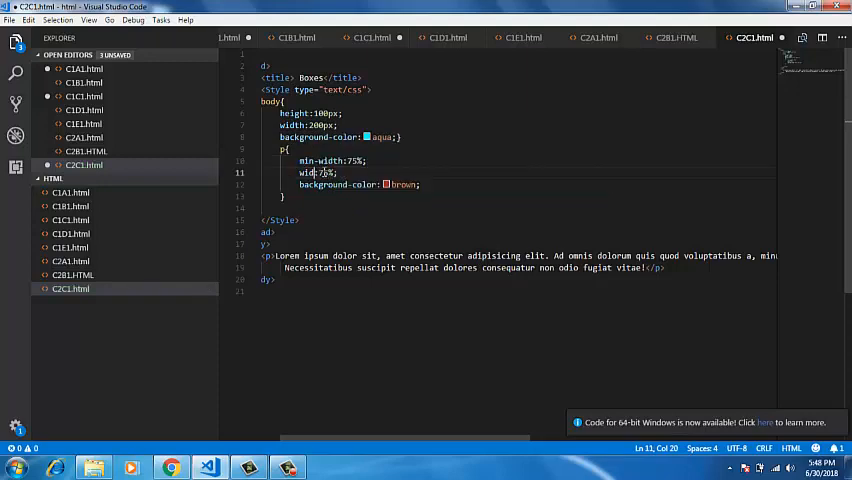
- Rewrite p as min-/max-width 75% and body as min-width 100px, max-width 200px
{"action": "type", "text": "max-"}
{"action": "left_click", "coordinate": [520, 113]}
{"action": "type", "text": "min-widt"}
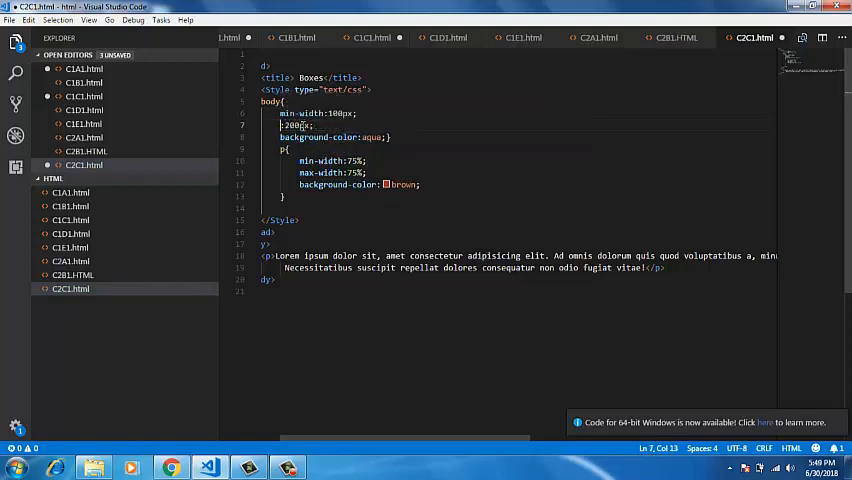
{"action": "type", "text": "max-width"}
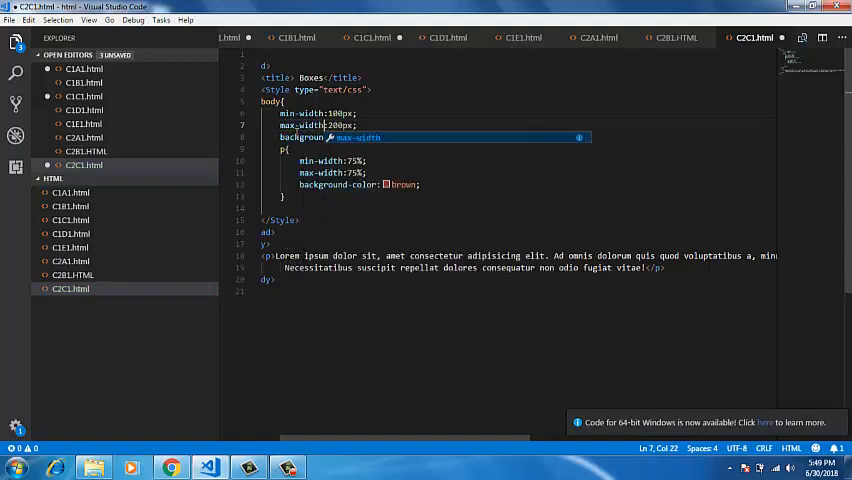
- Preview C2C1.html in Chrome as a narrow brown lorem box on aqua, then return to the code
{"action": "left_click", "coordinate": [9, 19]}
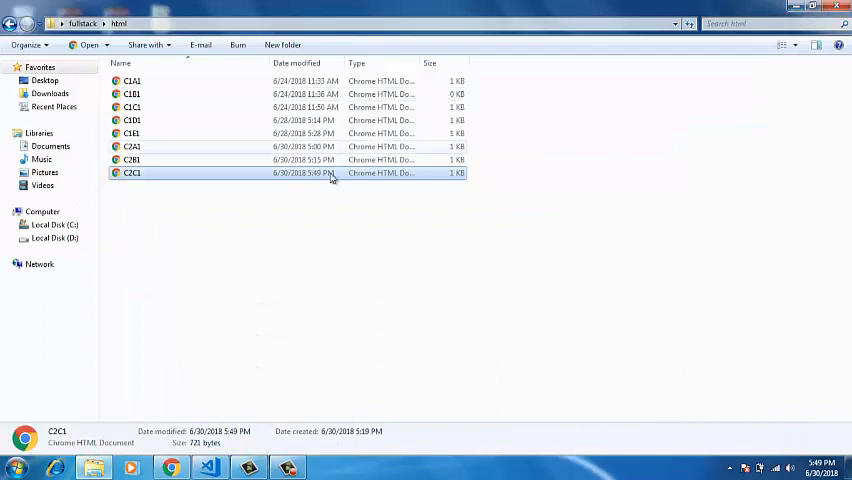
{"action": "double_click", "coordinate": [131, 172]}
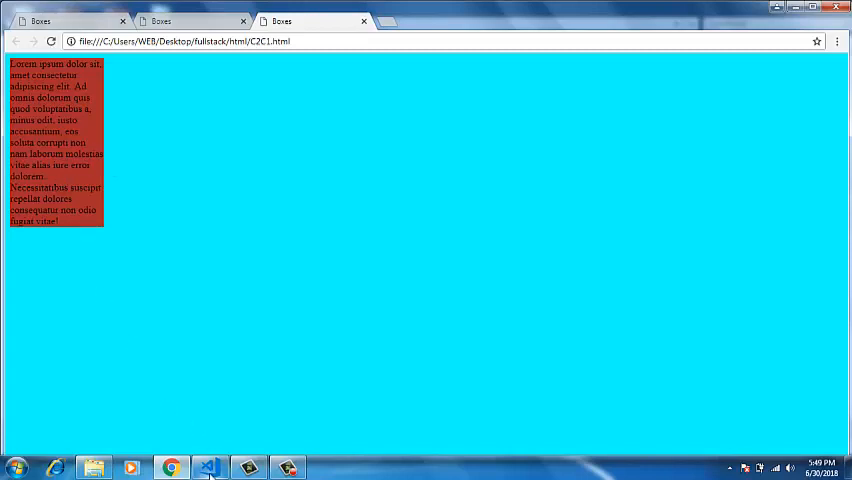
{"action": "left_click", "coordinate": [208, 467]}
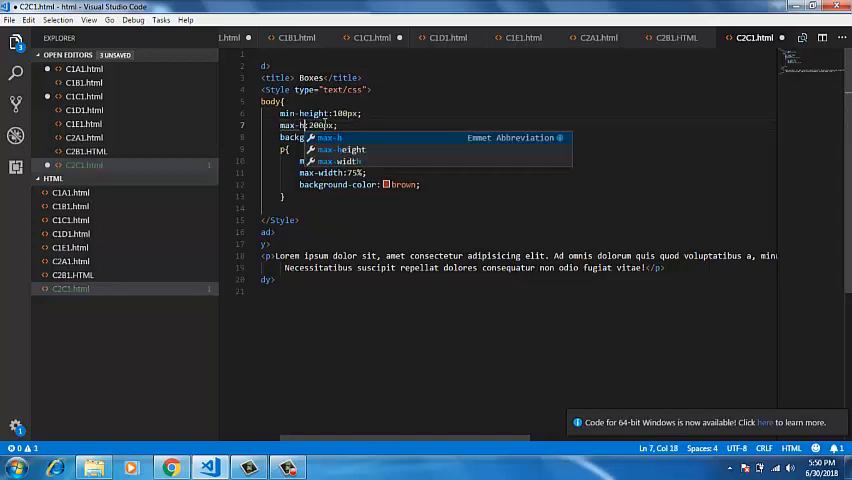
- Swap the width rules for min-height/max-height: body 90px/50px, paragraph 50%/75%, and save
{"action": "type", "text": "eight"}
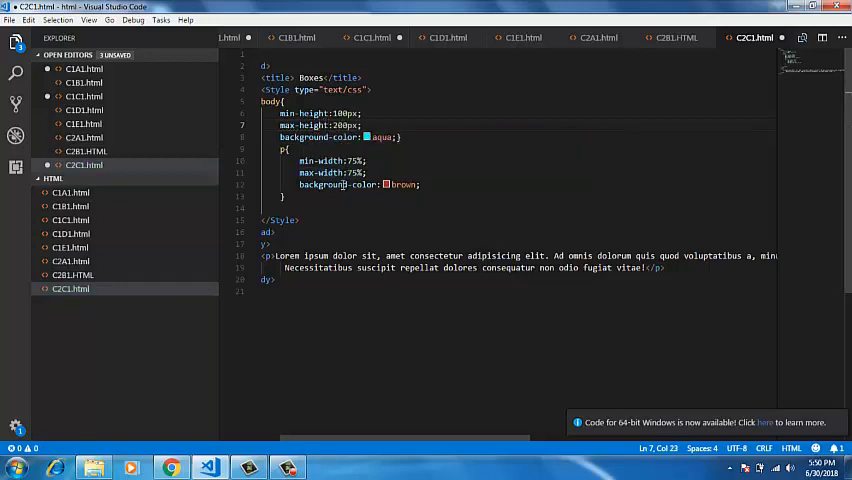
{"action": "left_click", "coordinate": [343, 161]}
{"action": "type", "text": "heigh"}
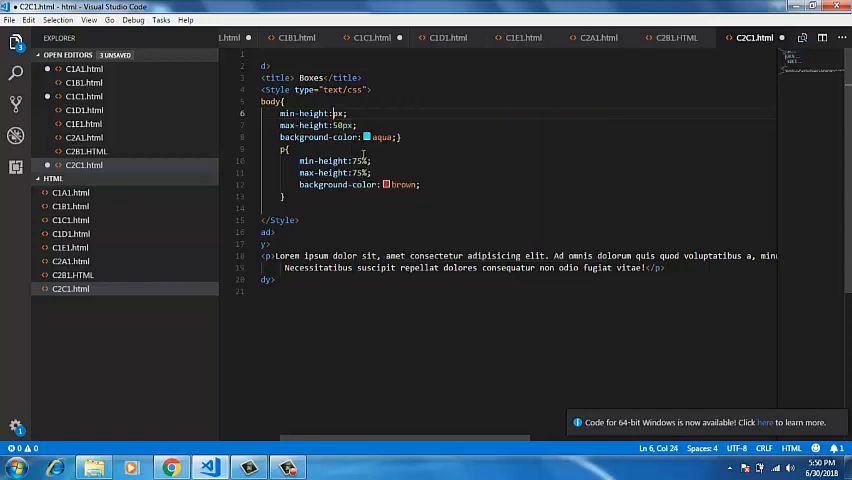
{"action": "type", "text": "80"}
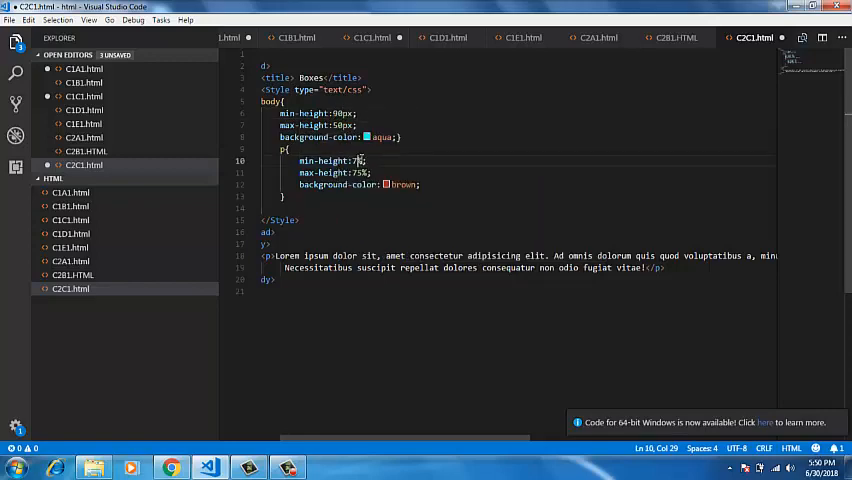
{"action": "mouse_move", "coordinate": [322, 160]}
{"action": "type", "text": "50"}
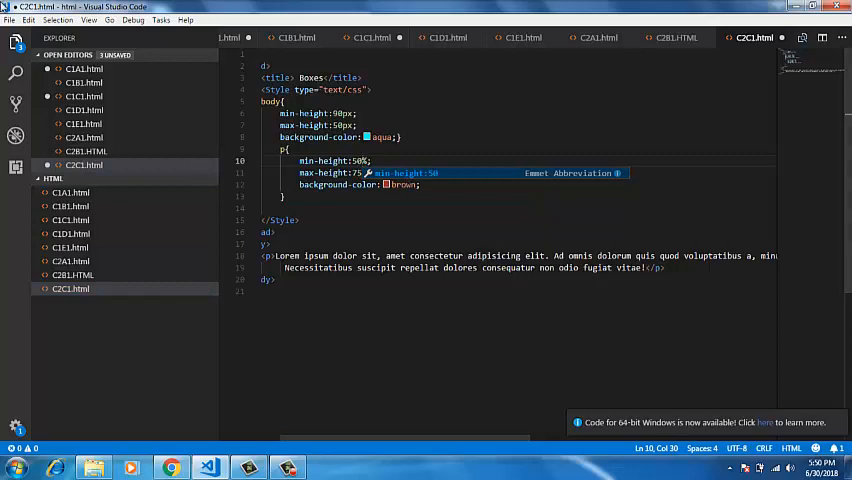
{"action": "left_click", "coordinate": [9, 19]}
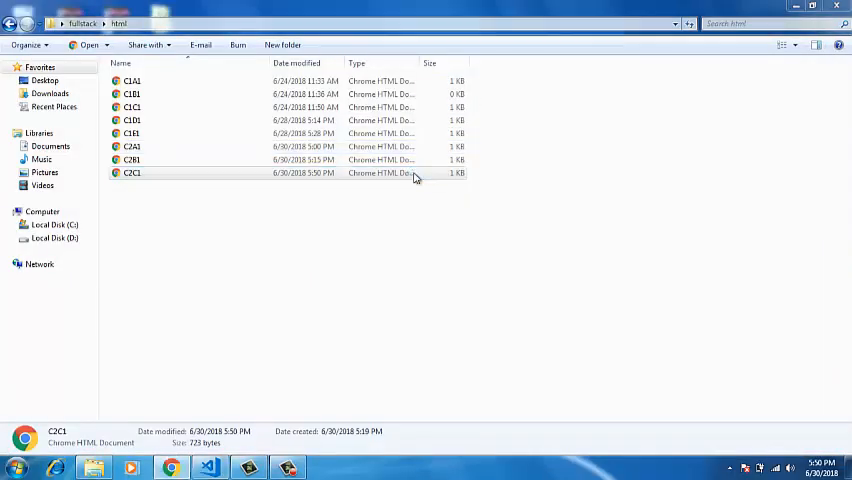
- Preview the page in Chrome with the brown paragraph box spanning full width, then return to the code
{"action": "double_click", "coordinate": [132, 173]}
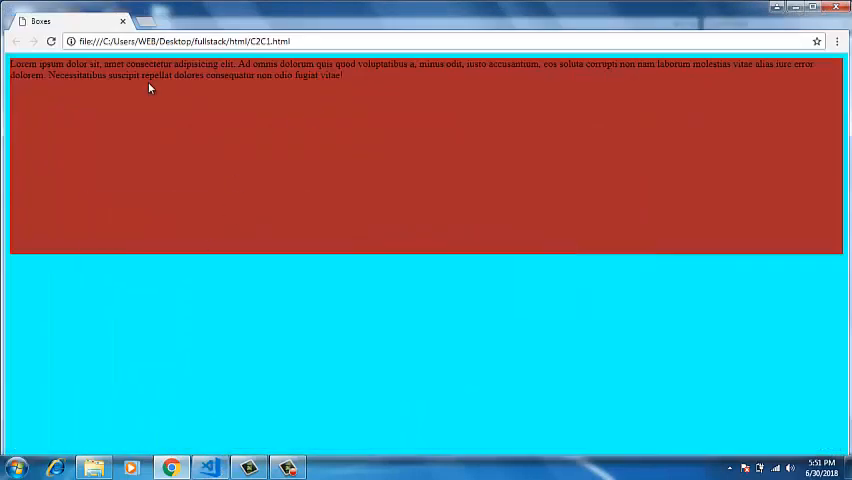
{"action": "mouse_move", "coordinate": [738, 80]}
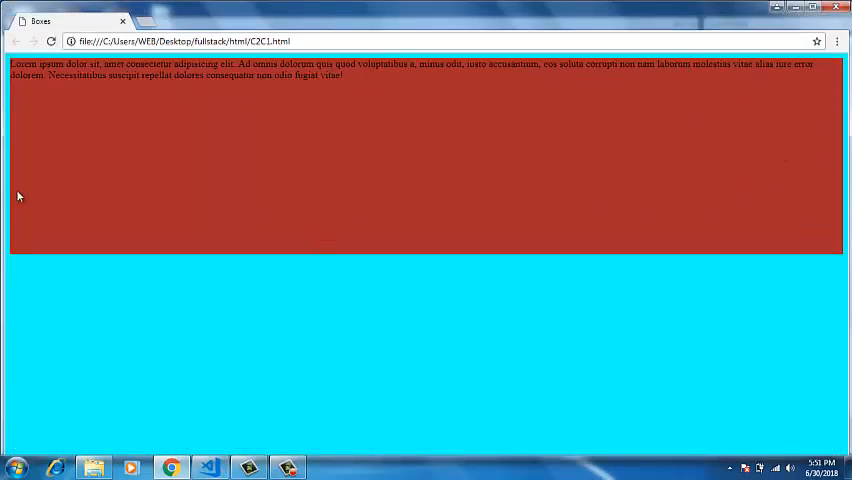
{"action": "mouse_move", "coordinate": [12, 261]}
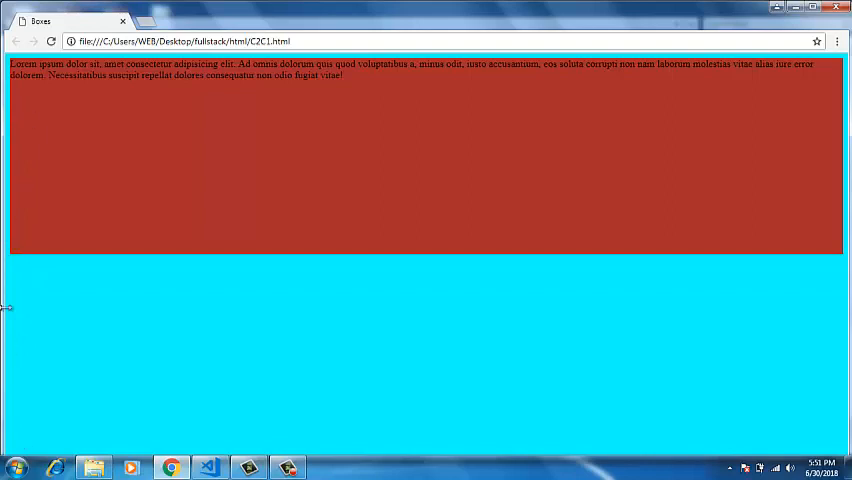
{"action": "mouse_move", "coordinate": [259, 452]}
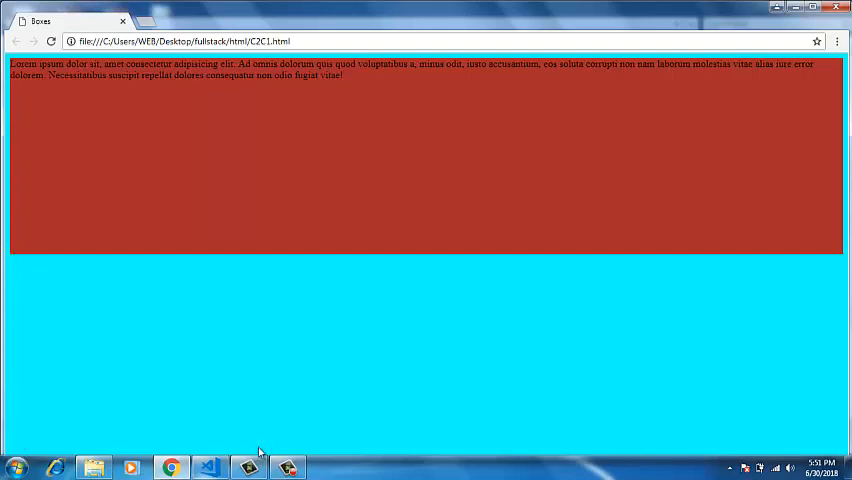
{"action": "left_click", "coordinate": [210, 467]}
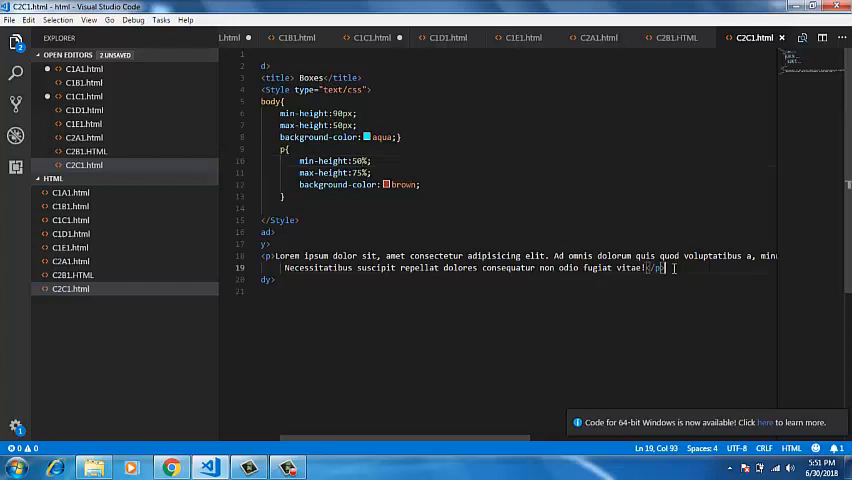
- Replace the paragraph text with a lorem200 Emmet passage, save, and go to the page files
{"action": "key", "text": "Enter"}
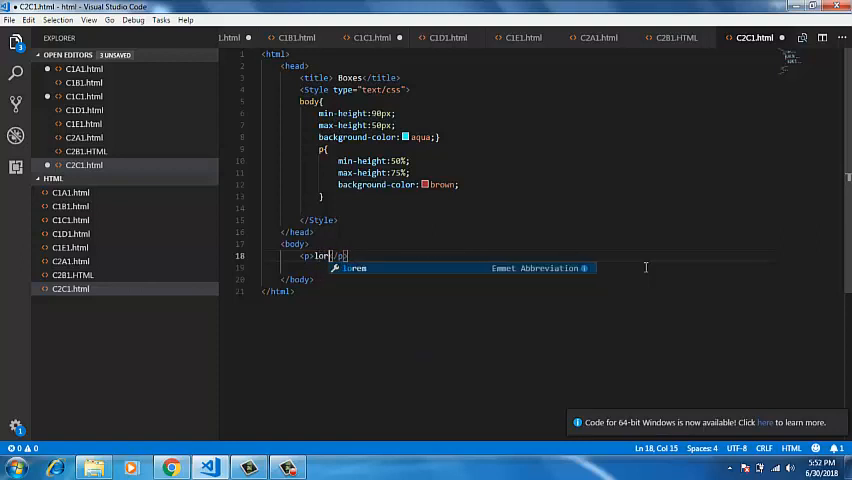
{"action": "type", "text": "em"}
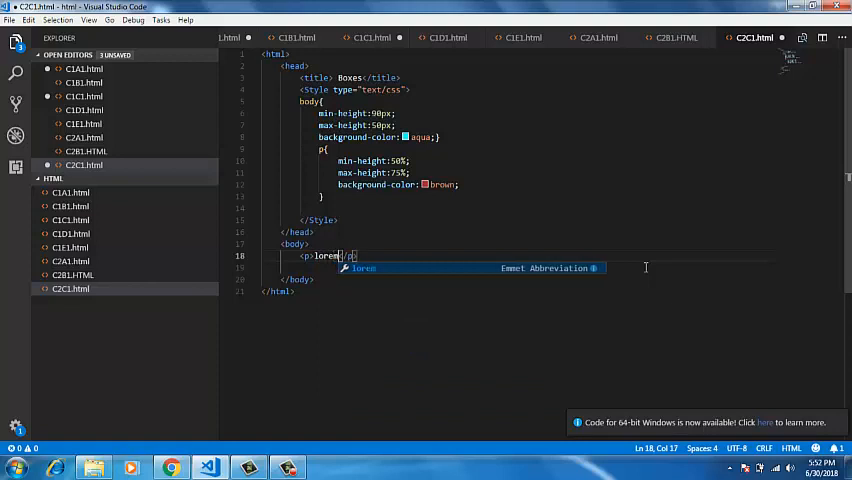
{"action": "type", "text": "200"}
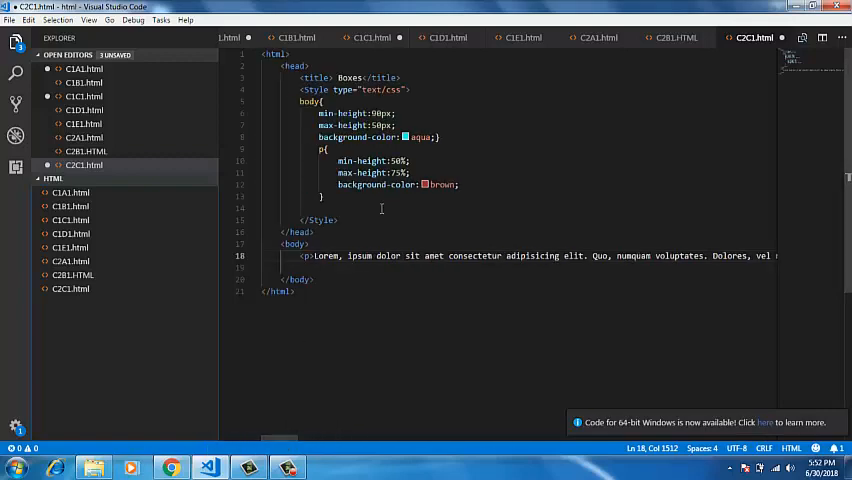
{"action": "mouse_move", "coordinate": [355, 160]}
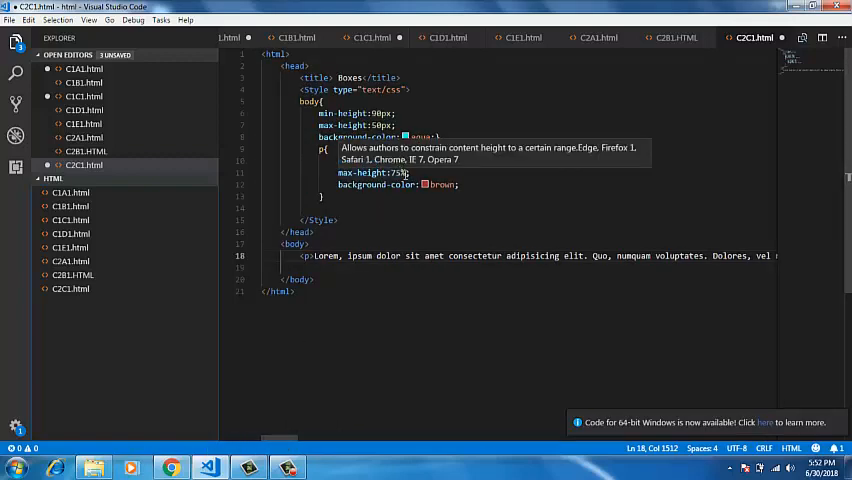
{"action": "left_click", "coordinate": [9, 19]}
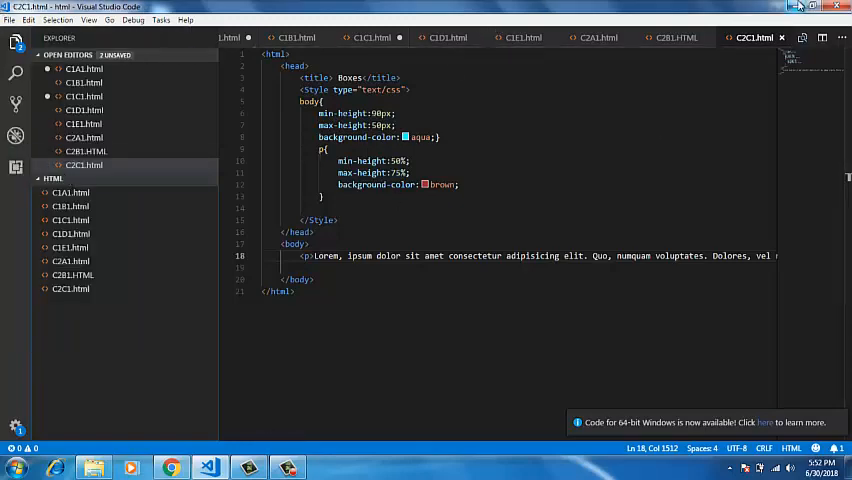
{"action": "left_click", "coordinate": [171, 467]}
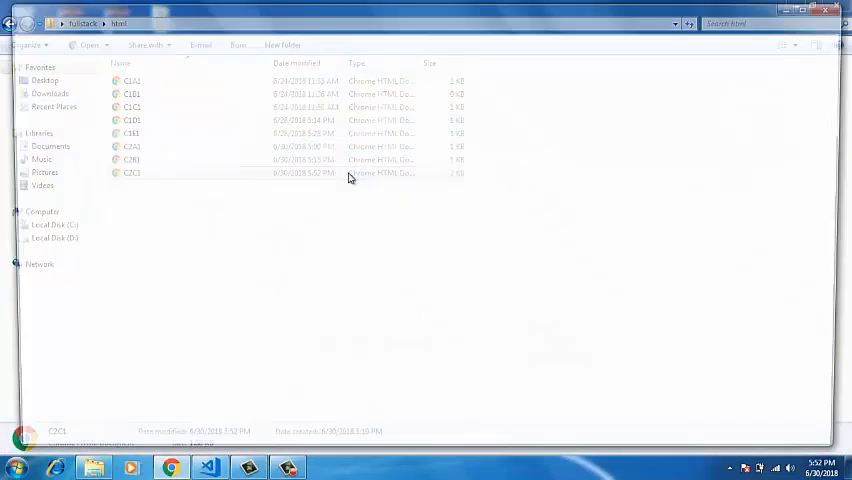
- Preview the long lorem ipsum text in the full-width brown band in Chrome, then return to the code
{"action": "double_click", "coordinate": [132, 173]}
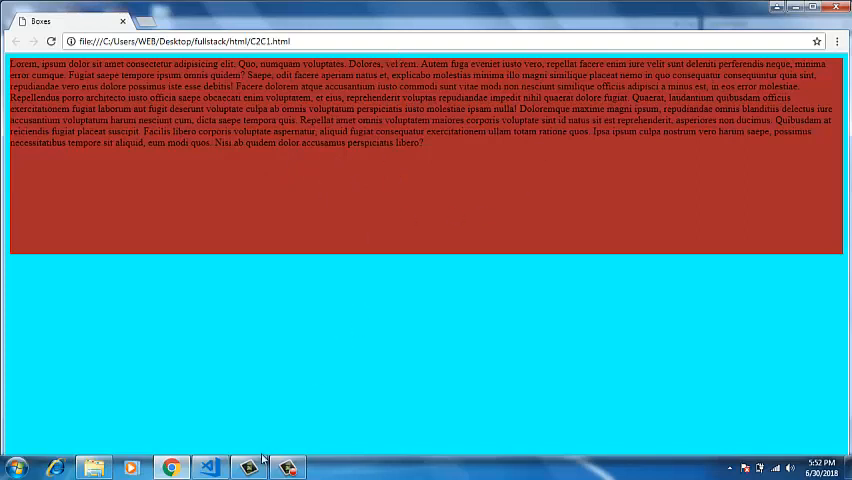
{"action": "left_click", "coordinate": [209, 467]}
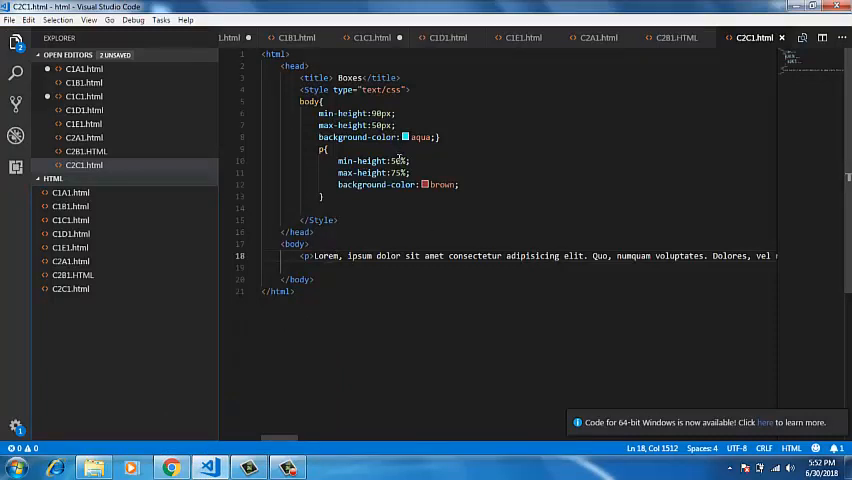
- Set body heights to 12px and paragraph heights to 10%, save, and preview C2C1 in Chrome
{"action": "left_click", "coordinate": [408, 160]}
{"action": "type", "text": "12"}
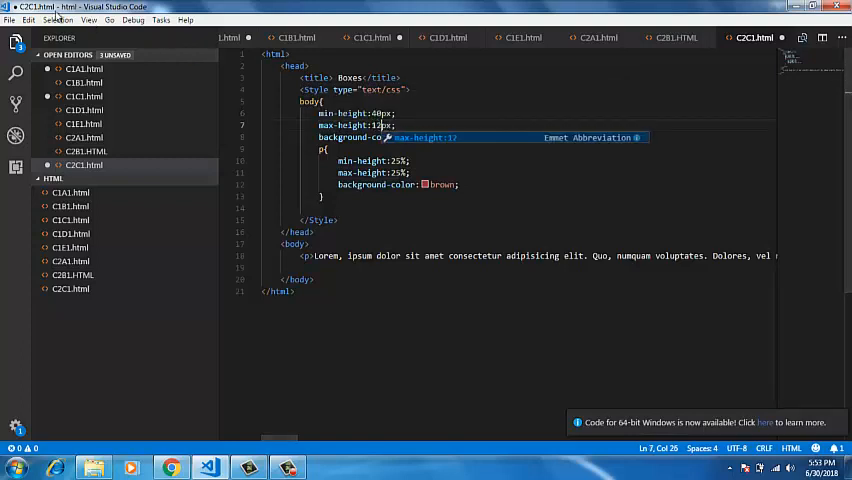
{"action": "left_click", "coordinate": [9, 19]}
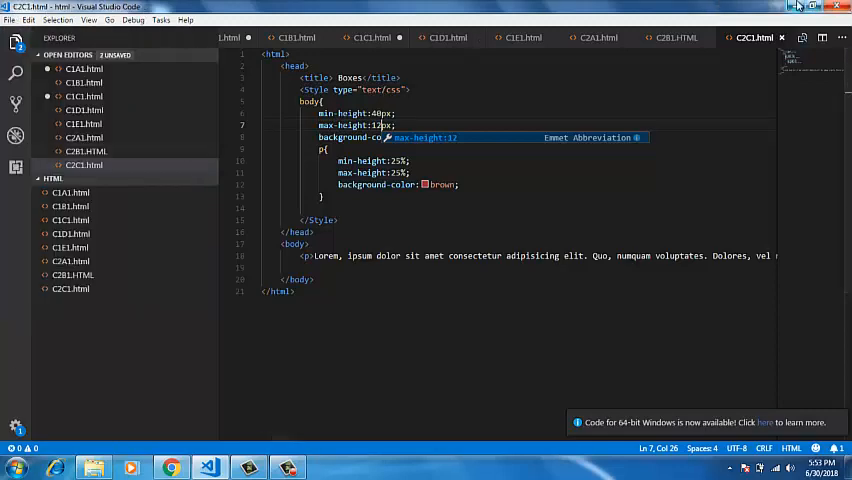
{"action": "left_click", "coordinate": [170, 467]}
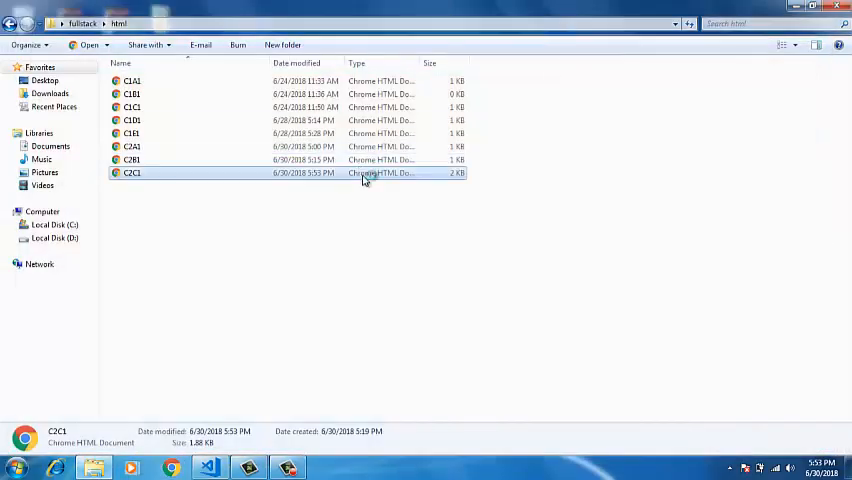
{"action": "double_click", "coordinate": [132, 172]}
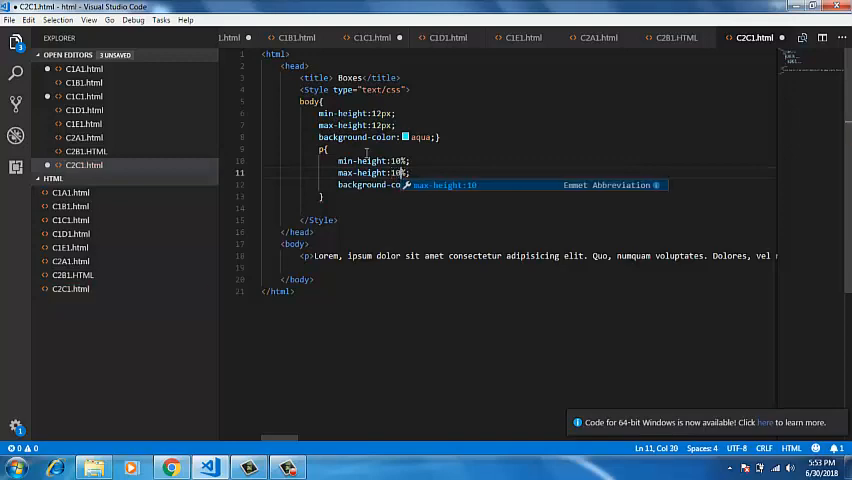
{"action": "left_click", "coordinate": [9, 19]}
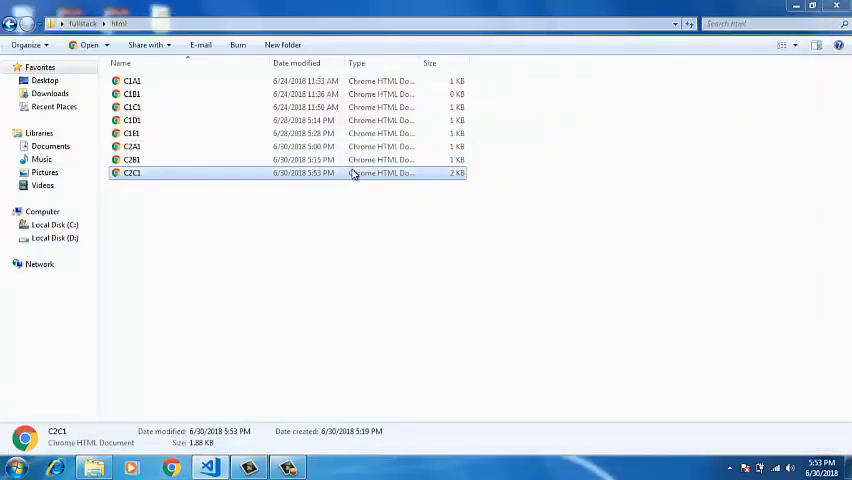
- Preview C2C1 in Chrome once more, then bring the C2C1.html code back up in VS Code
{"action": "double_click", "coordinate": [132, 173]}
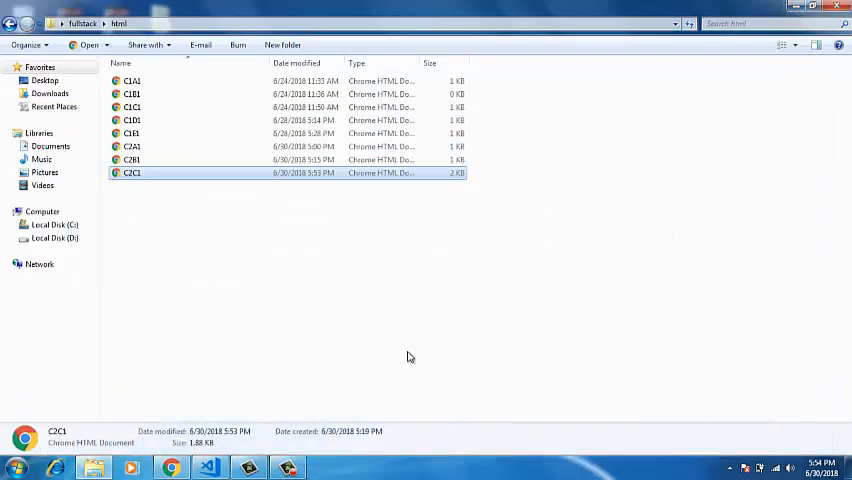
{"action": "left_click", "coordinate": [210, 467]}
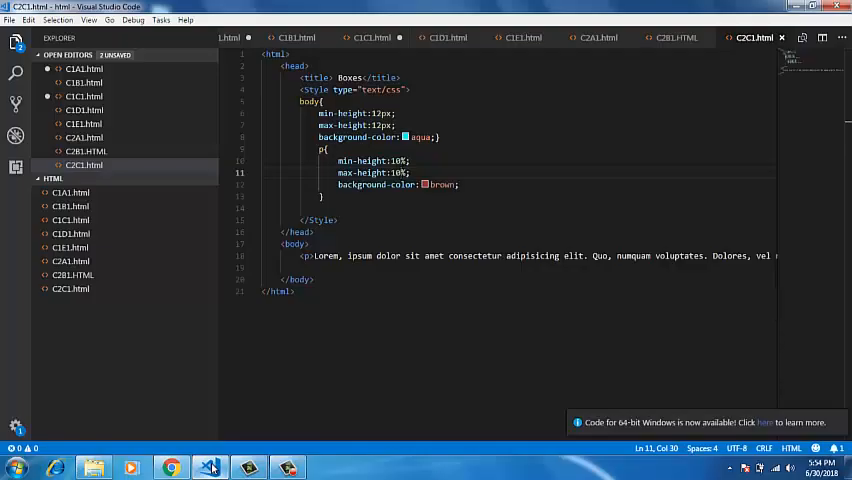